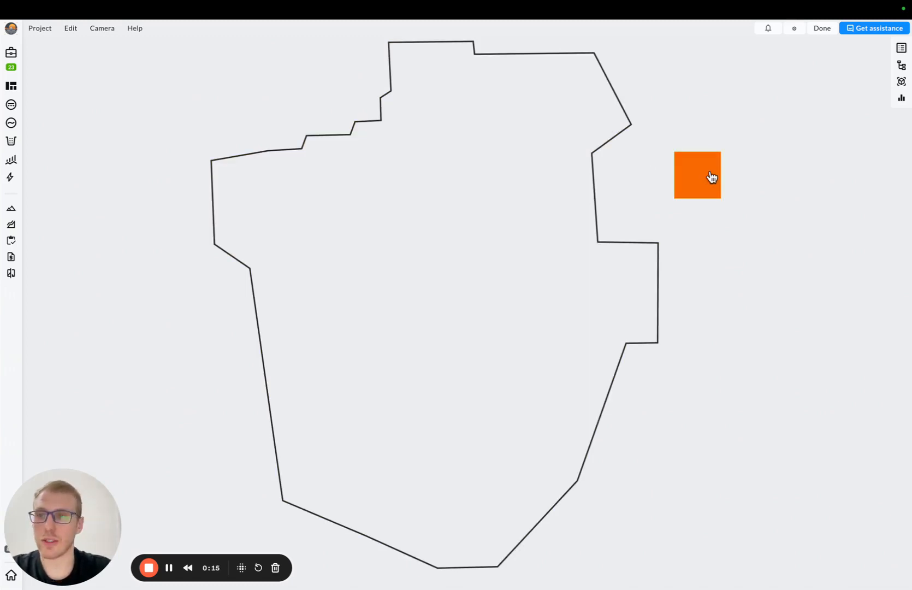
Show the layout generation settings listing the Sungrow Central 3600 kW block.
left_click(11, 86)
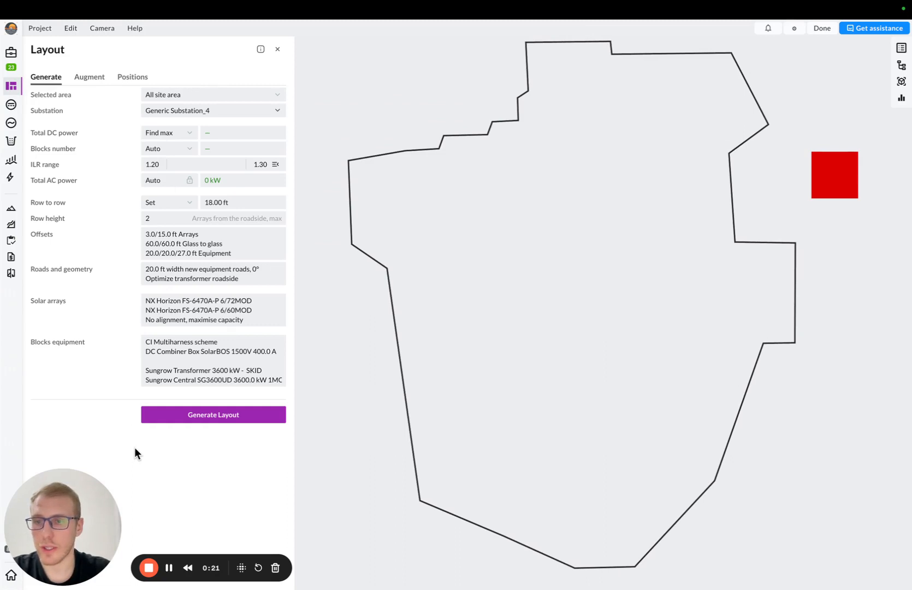
mouse_move(221, 387)
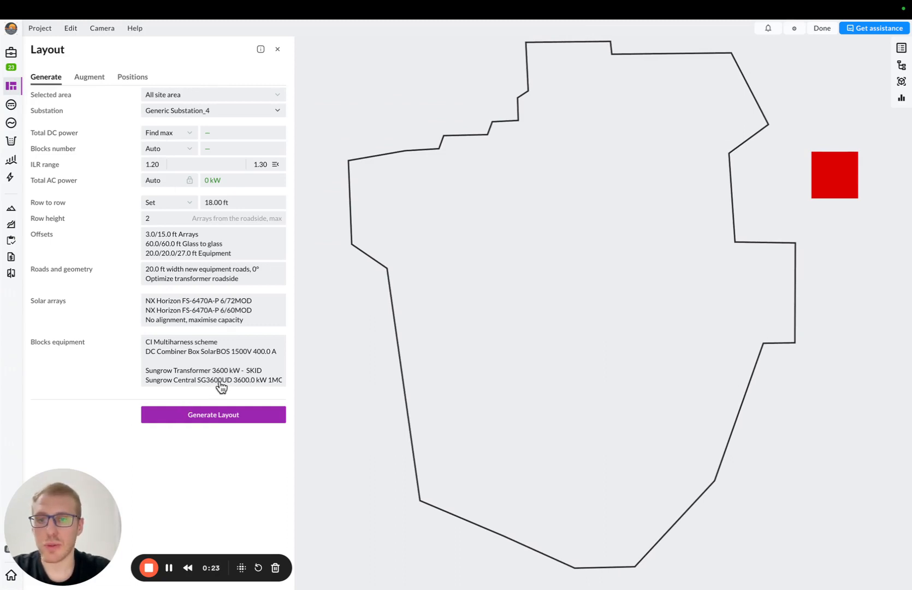
mouse_move(224, 387)
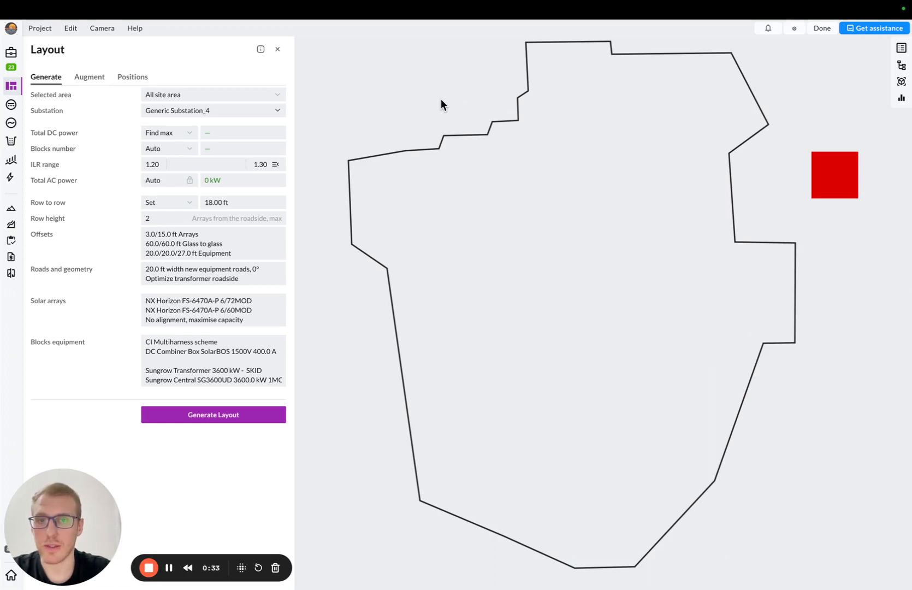
mouse_move(478, 111)
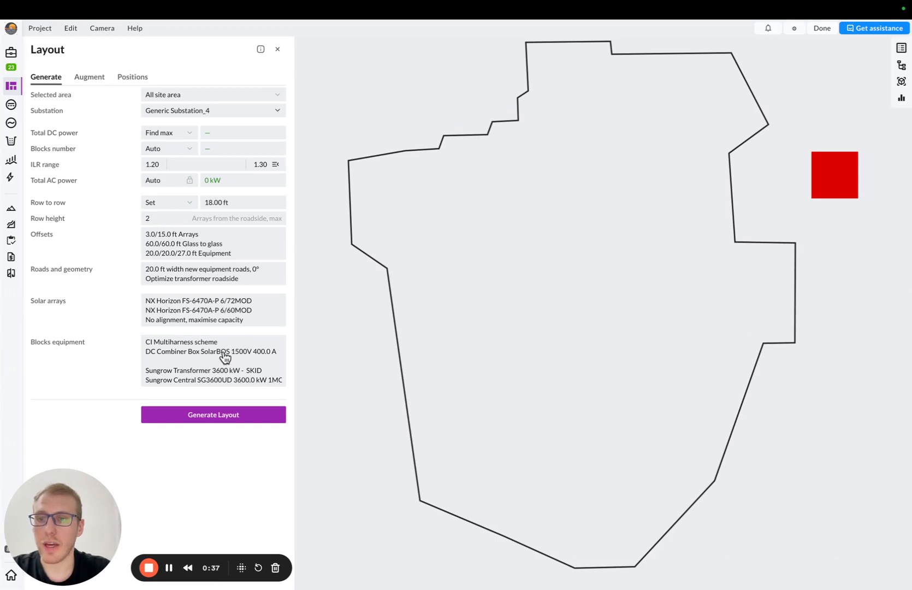
left_click(212, 360)
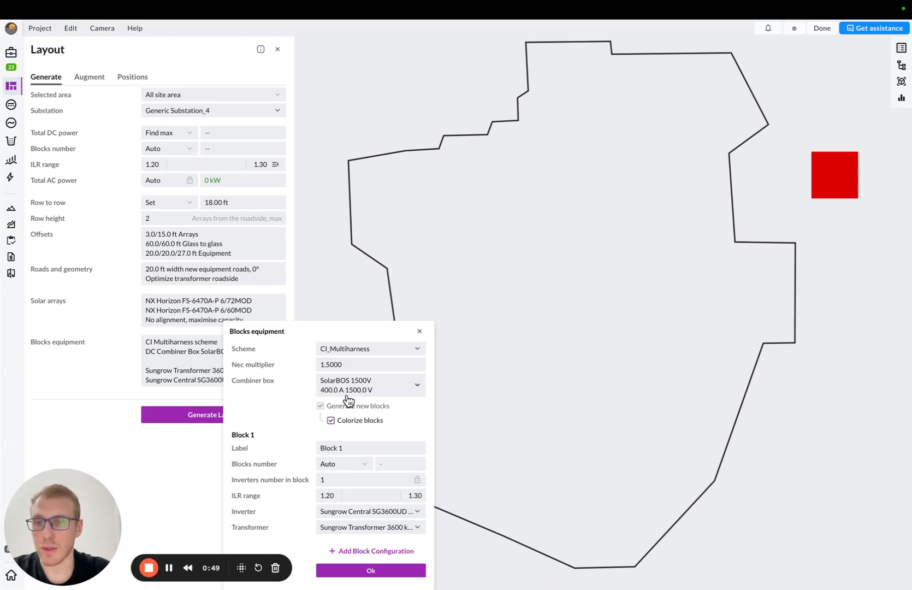
mouse_move(363, 430)
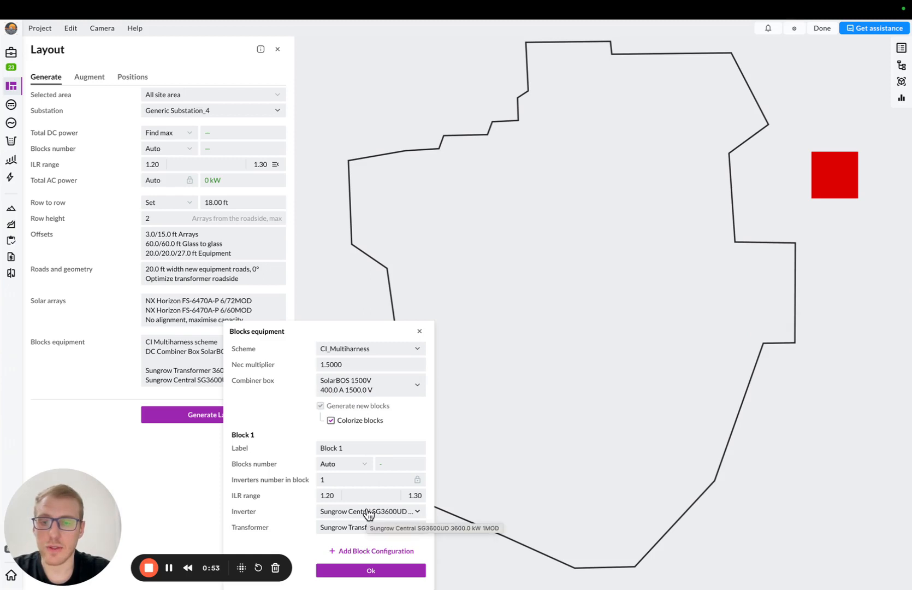
mouse_move(375, 520)
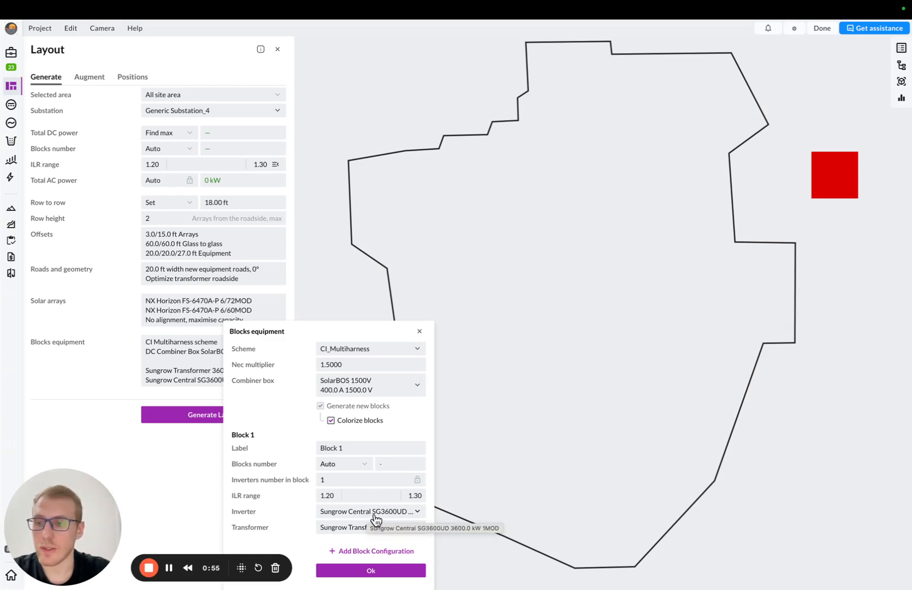
mouse_move(360, 532)
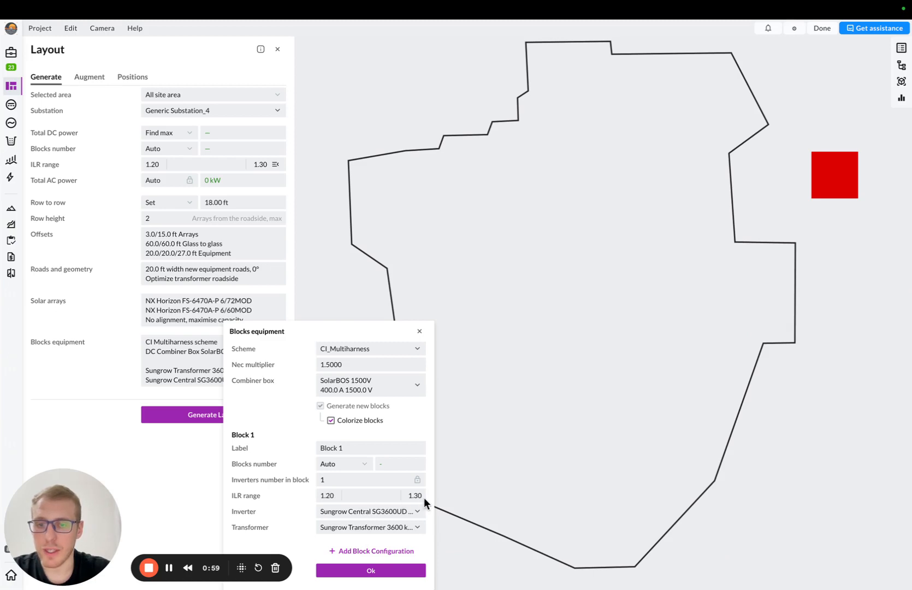
left_click(370, 572)
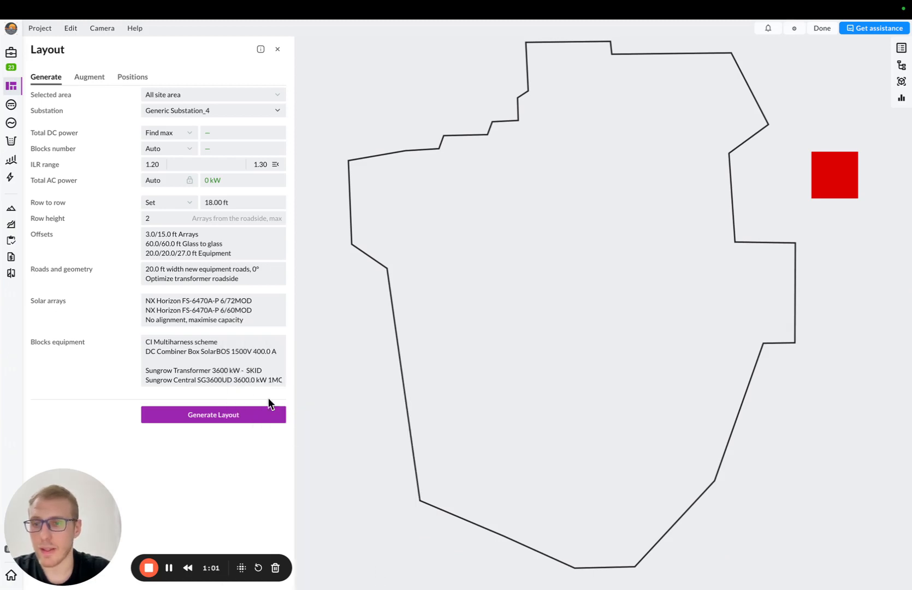
mouse_move(229, 307)
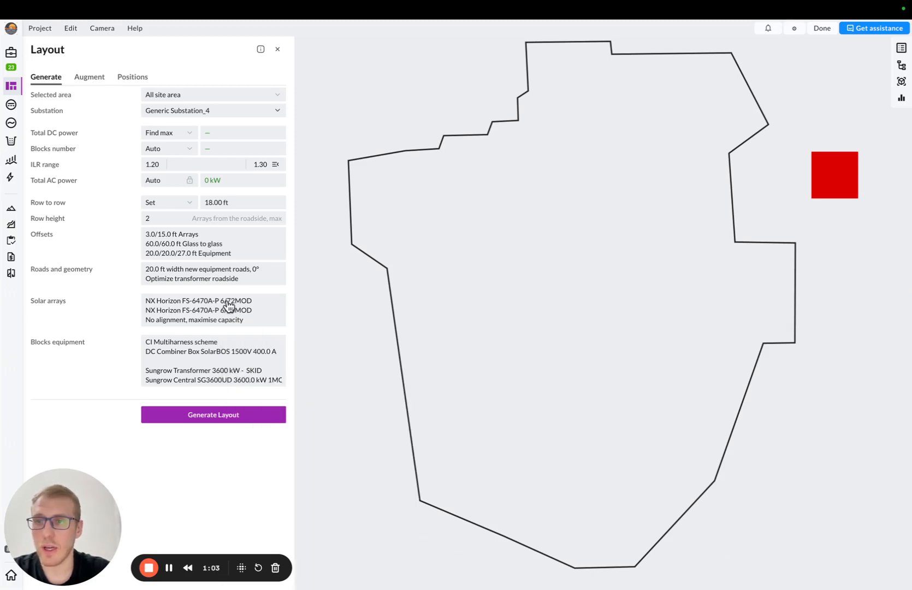
left_click(169, 148)
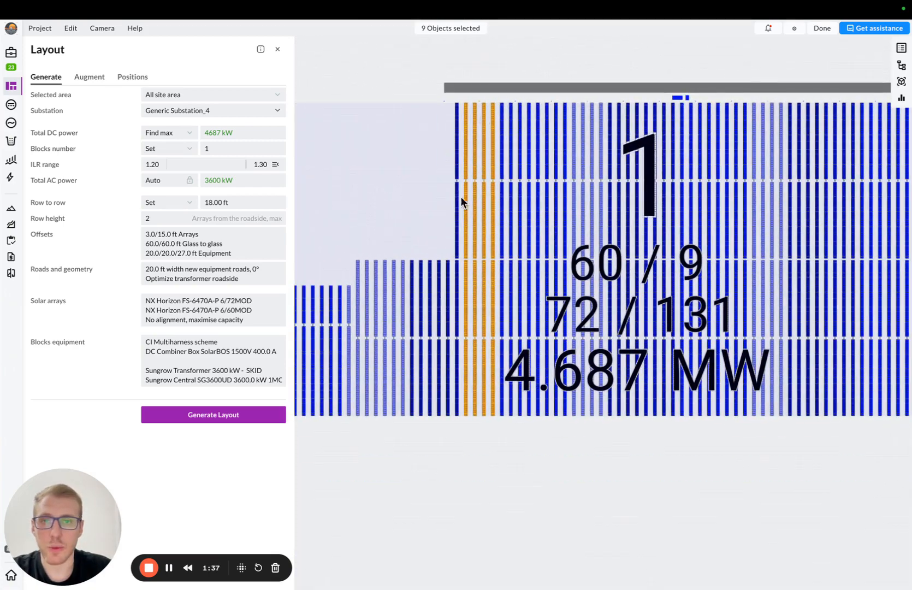
mouse_move(584, 79)
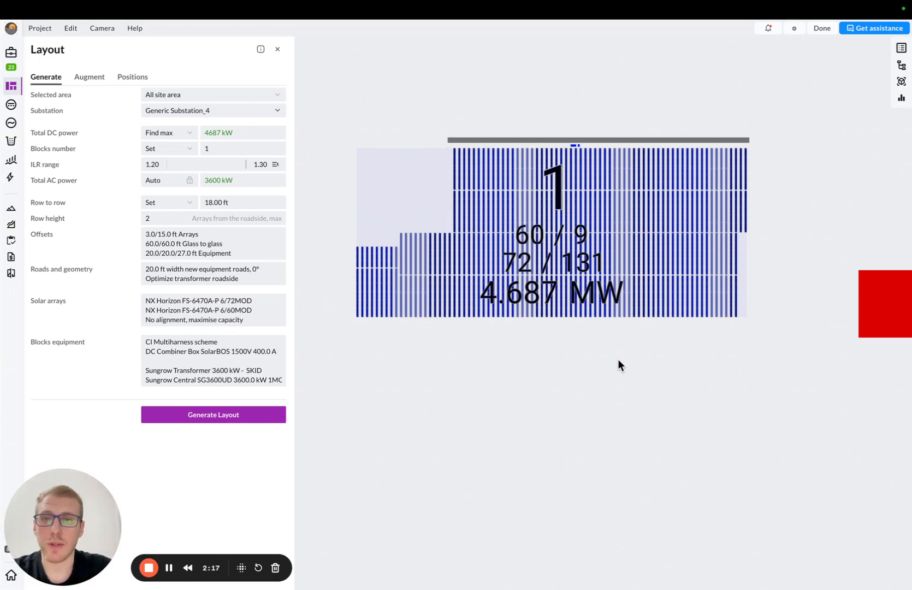
mouse_move(104, 192)
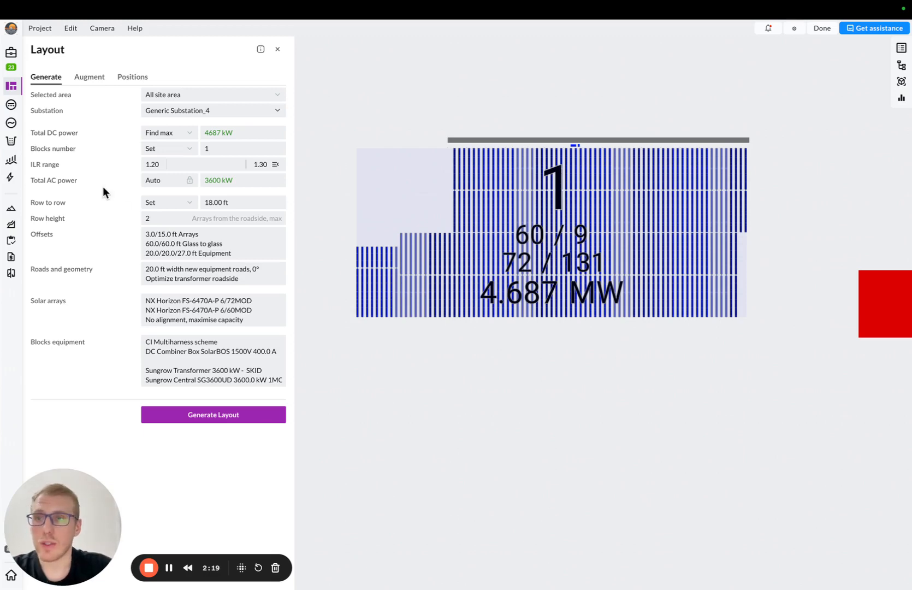
Review the low-voltage wiring: CI_Multiharness pattern with #10 AWG copper wires.
left_click(11, 105)
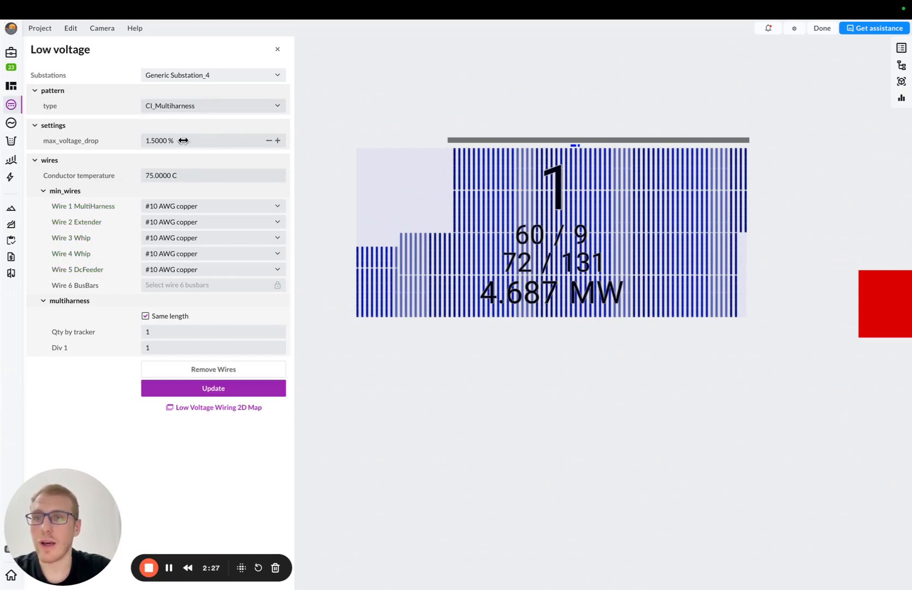
mouse_move(181, 164)
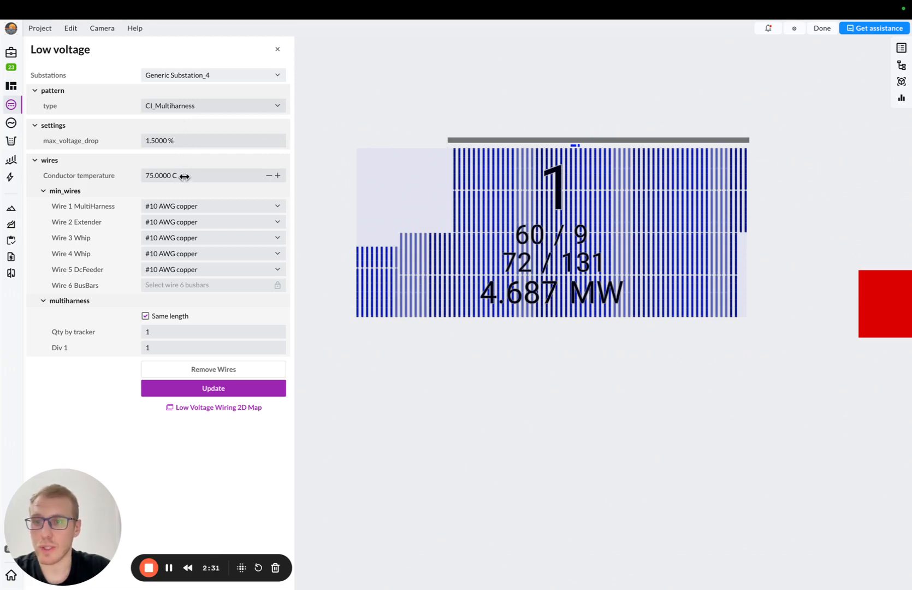
left_click(213, 388)
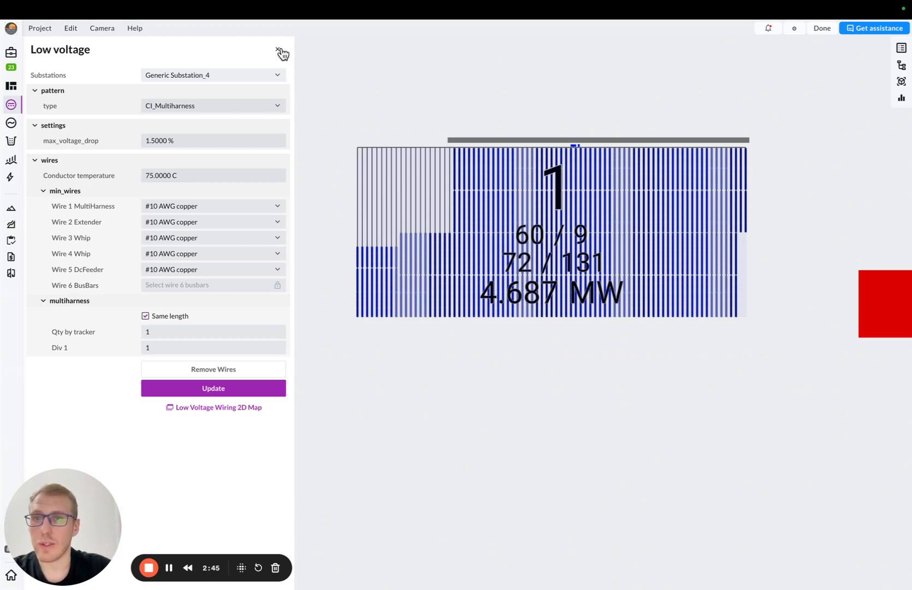
Leave low voltage and edit the Sungrow central inverter rate of $140,400 in the PCS cost report.
left_click(282, 52)
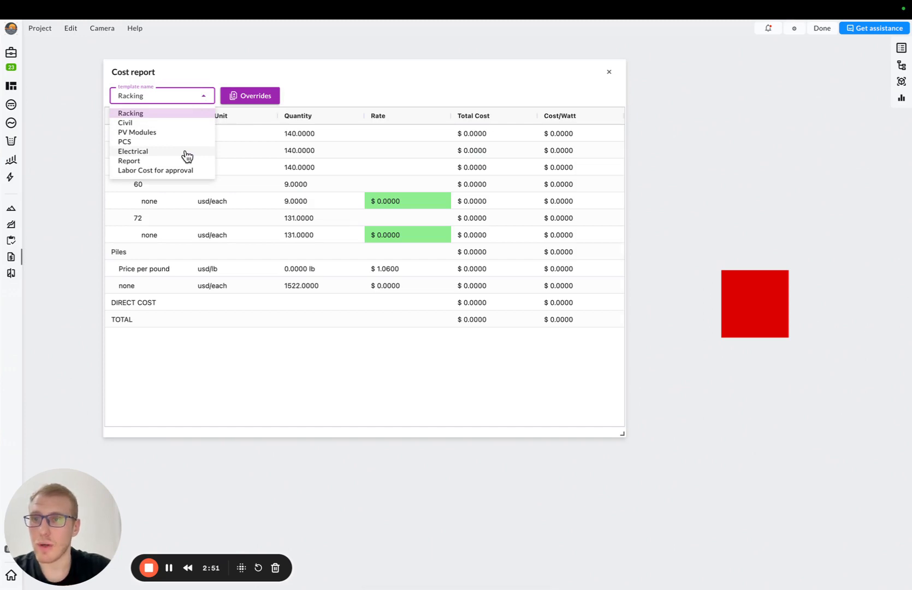
mouse_move(167, 153)
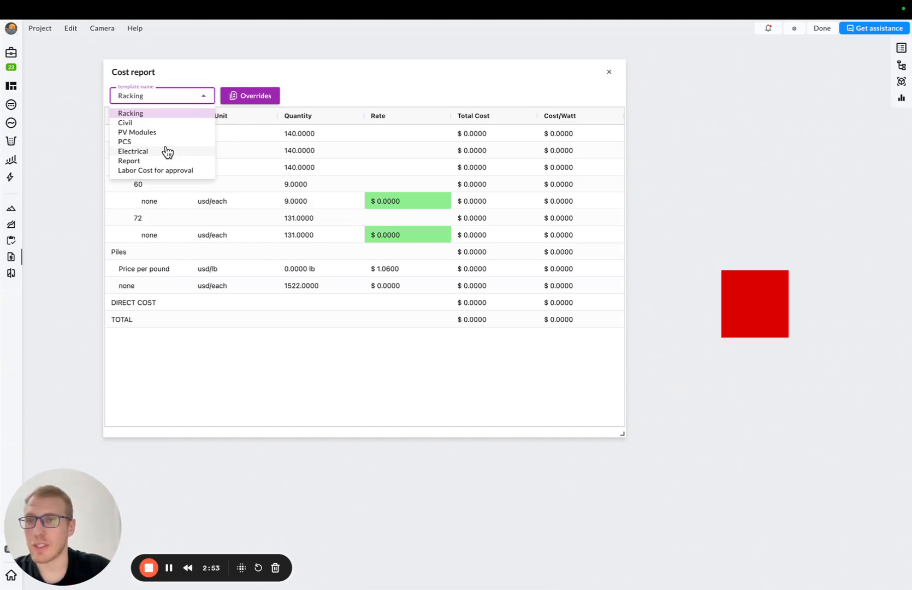
left_click(124, 140)
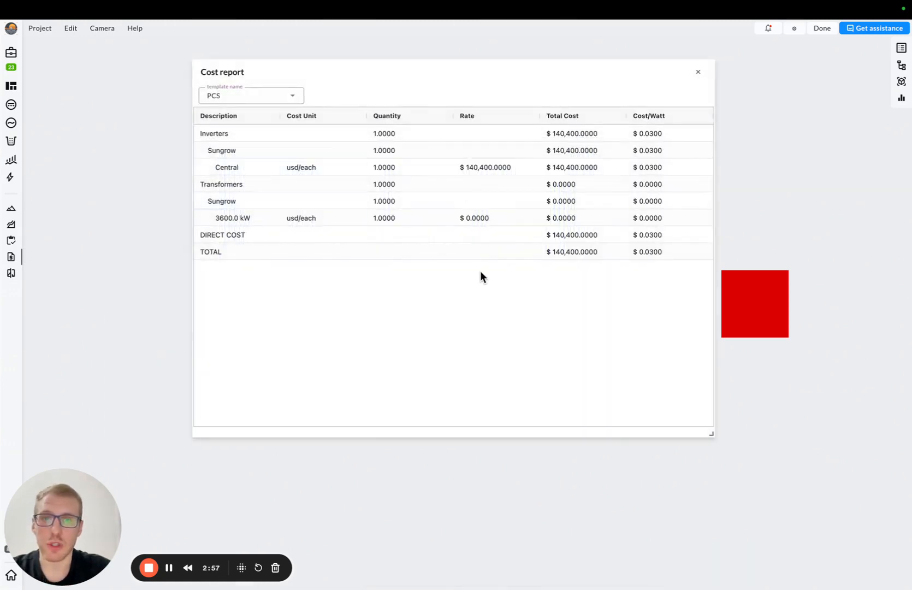
left_click(496, 168)
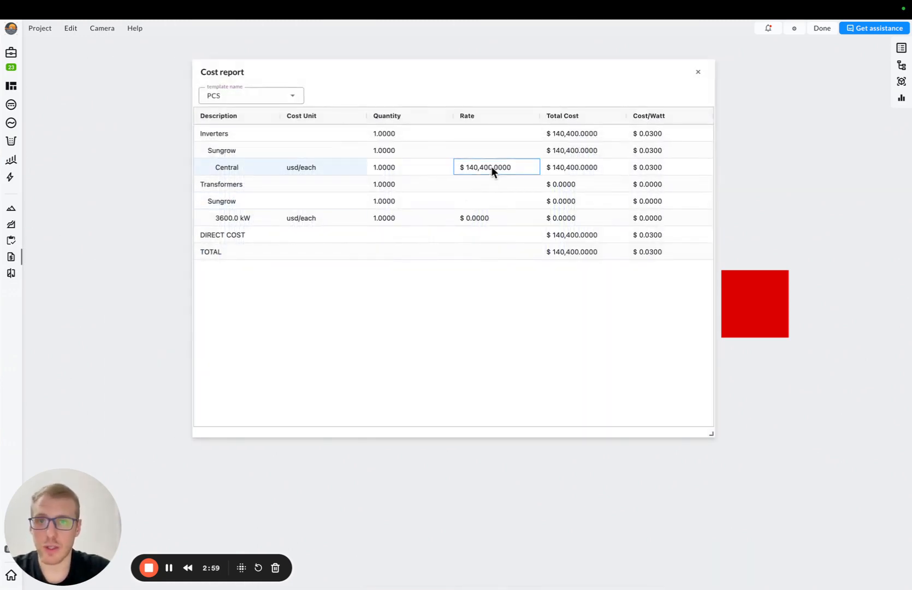
left_click(496, 251)
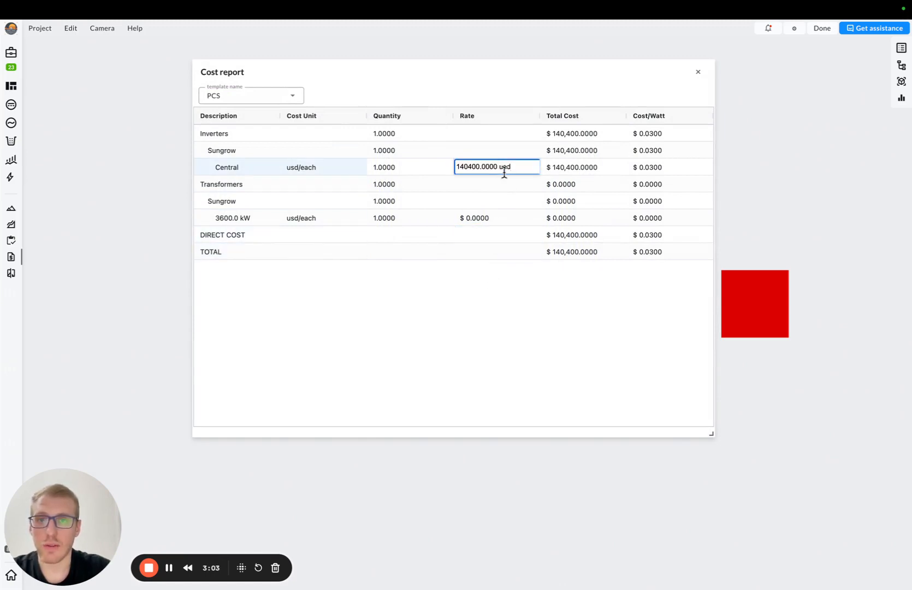
mouse_move(499, 166)
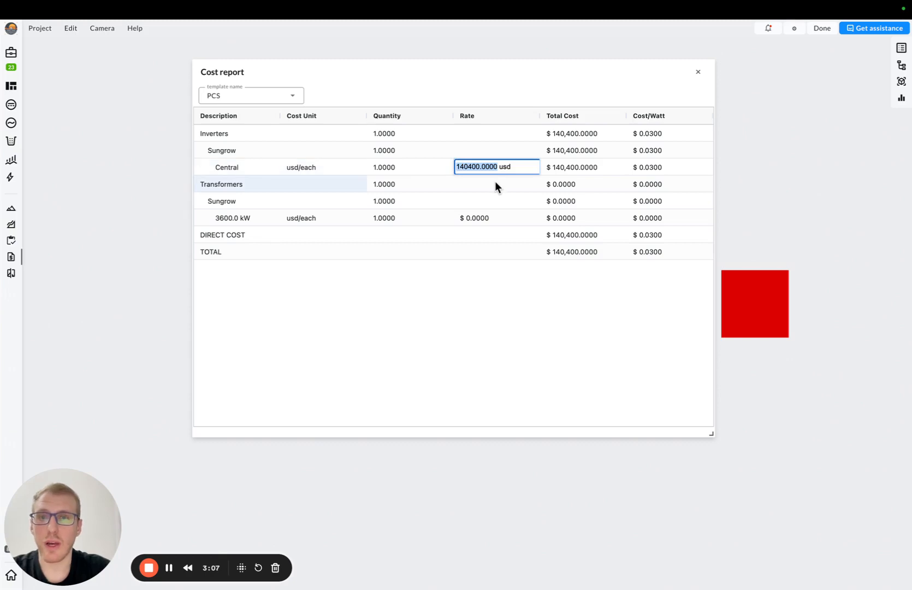
mouse_move(489, 192)
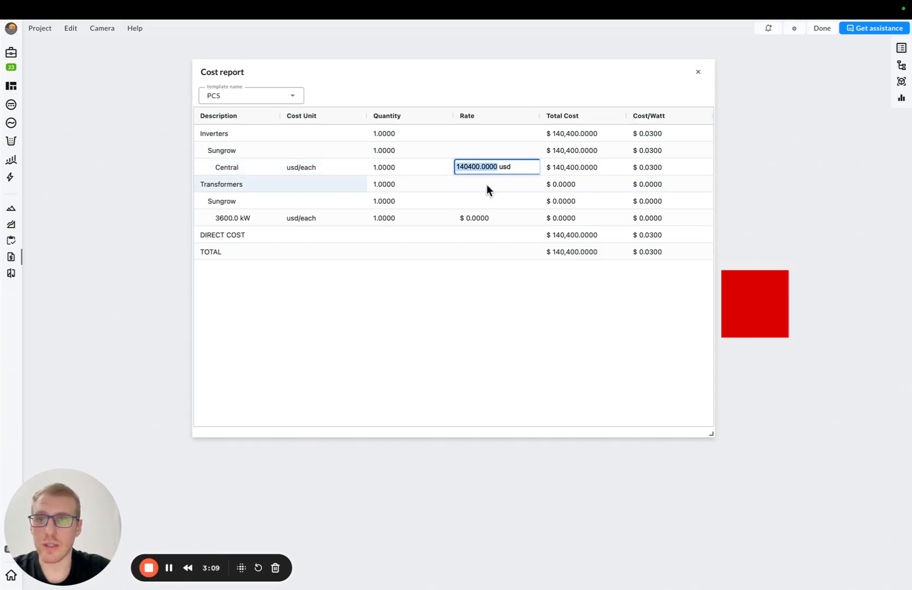
mouse_move(290, 217)
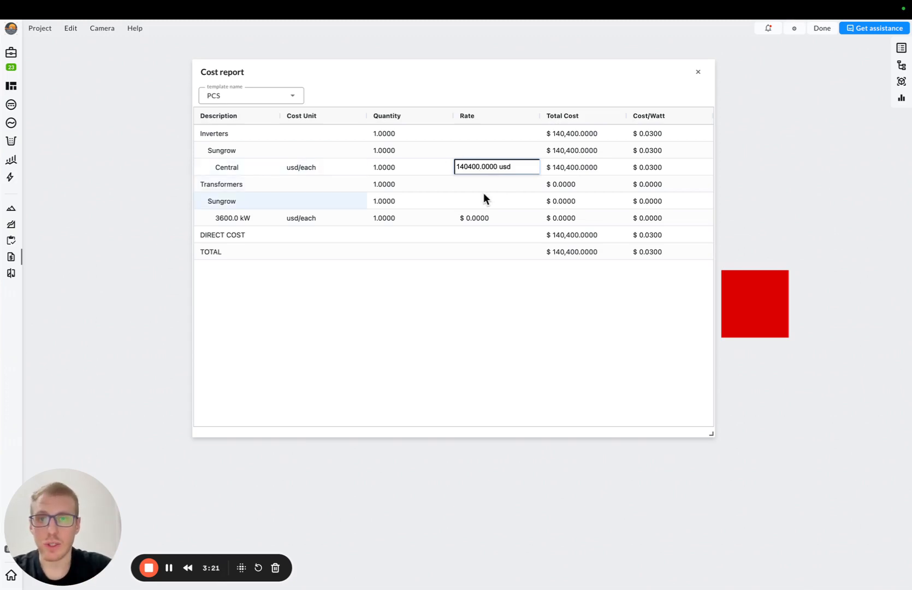
mouse_move(568, 291)
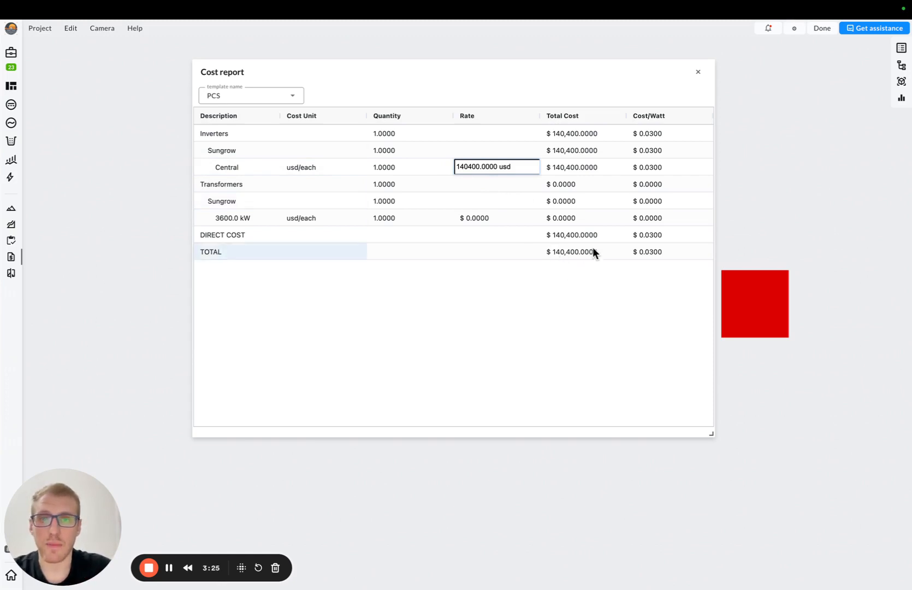
Override the Electrical report's #8 AWG copper DcFeeder rate to $1.30.
left_click(495, 251)
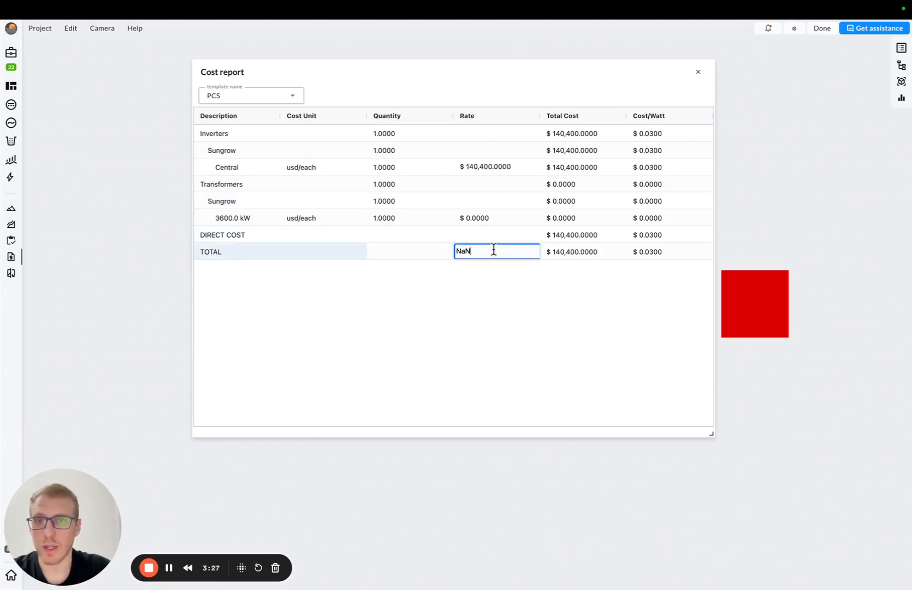
left_click(250, 96)
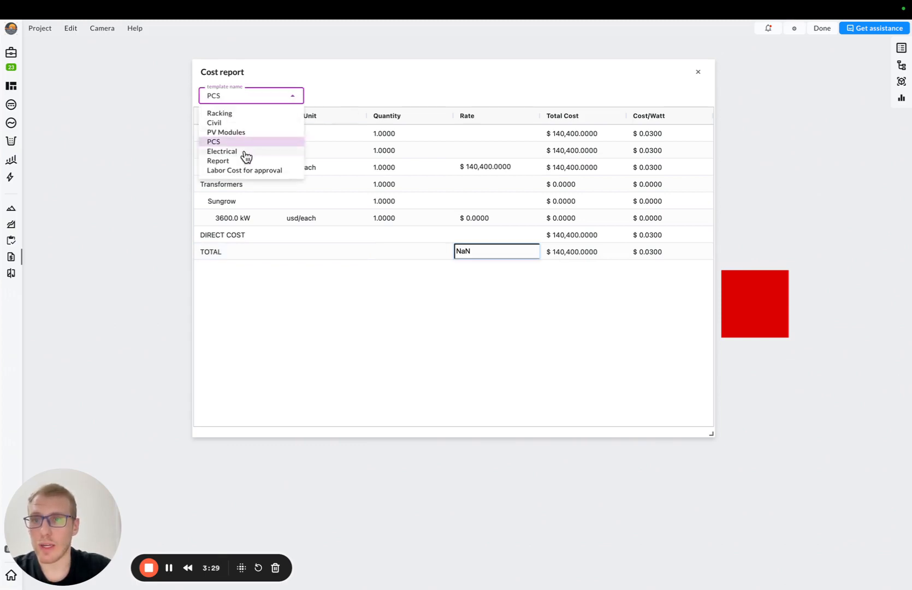
left_click(222, 150)
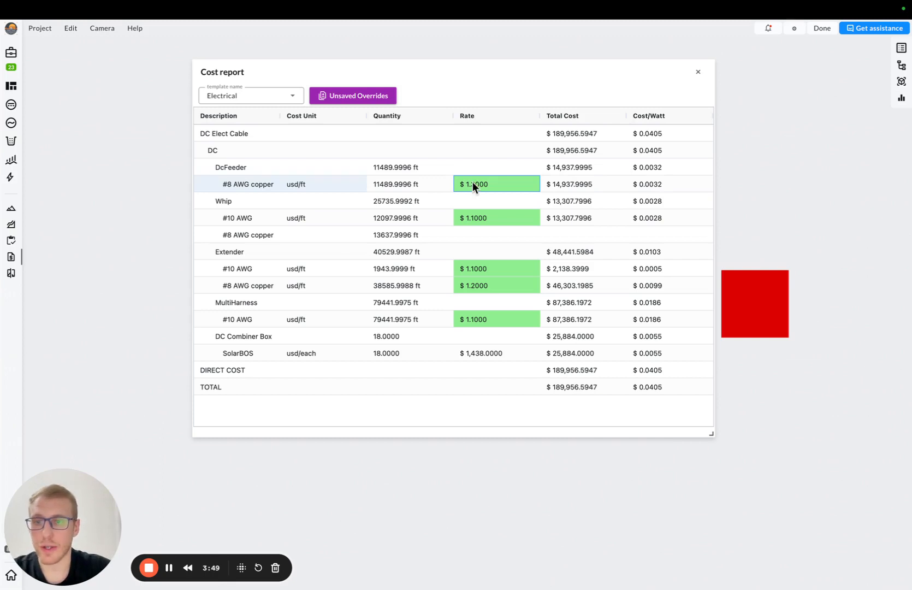
type("1.3000")
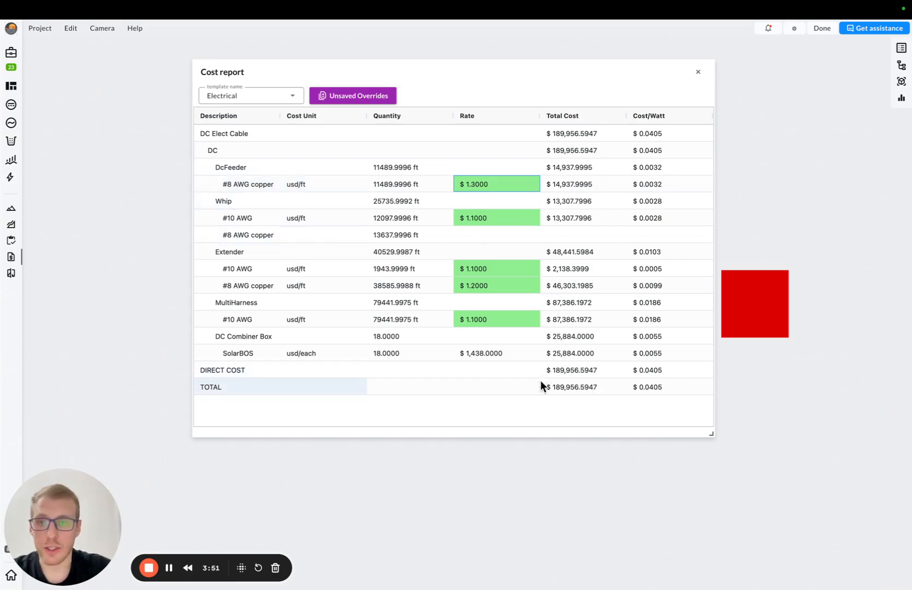
left_click(352, 95)
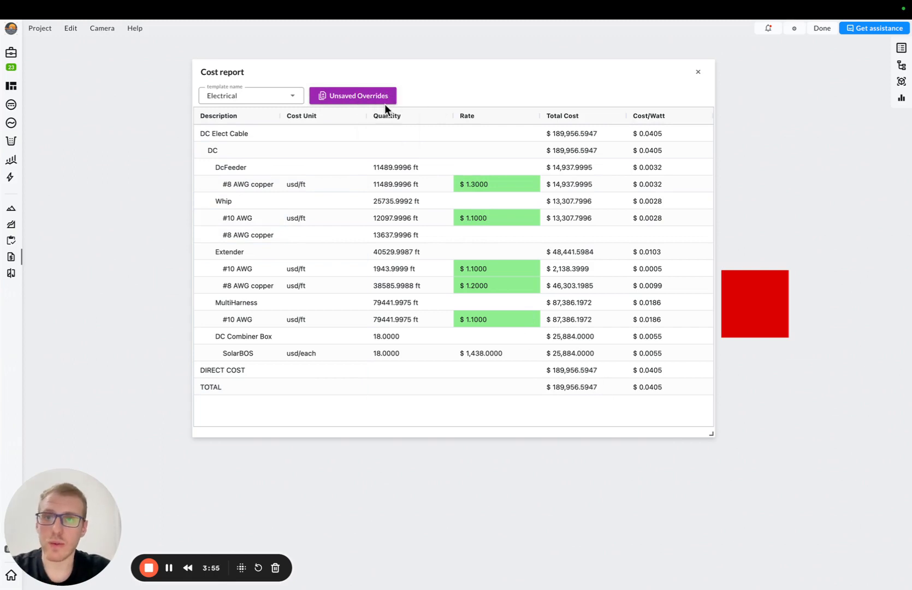
Save the rate overrides and close the cost report.
left_click(352, 95)
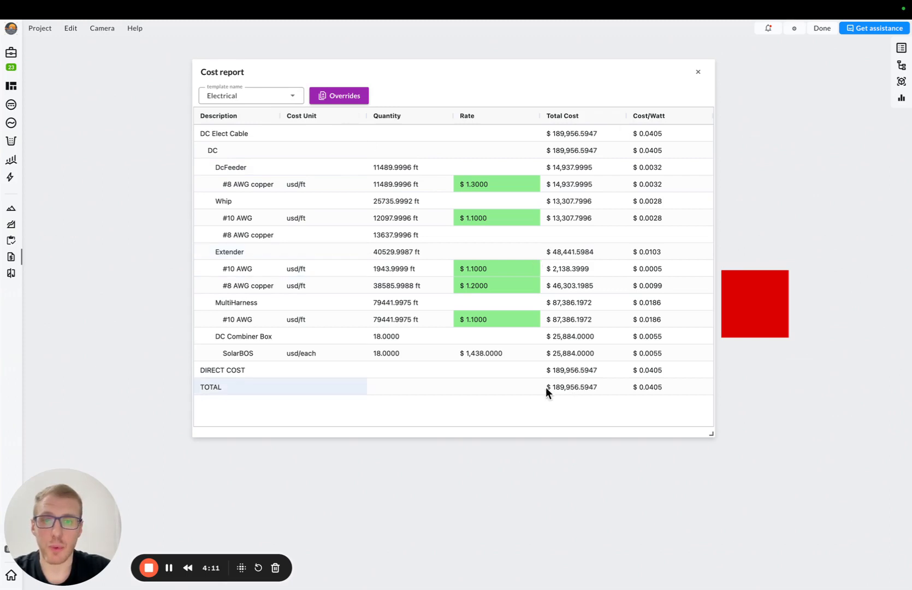
left_click(697, 72)
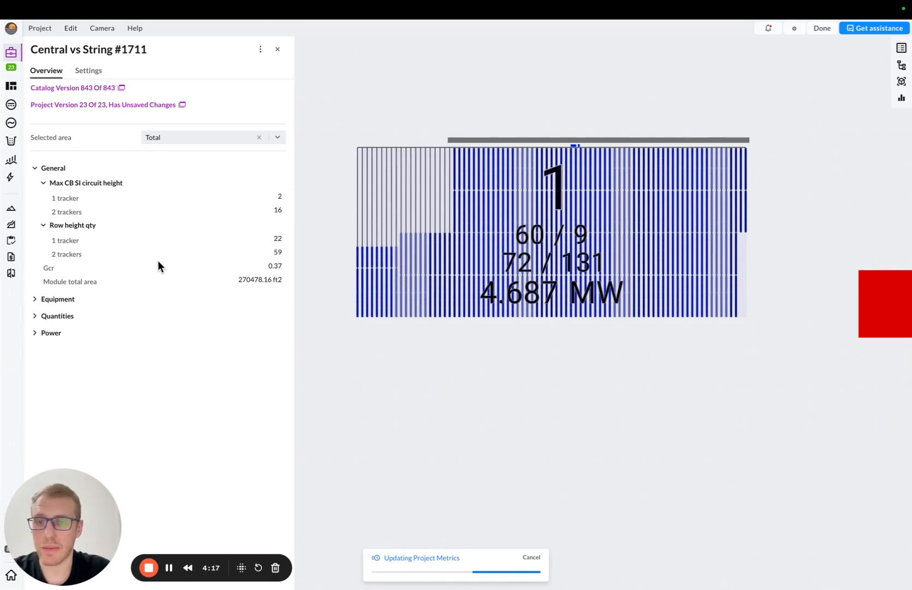
Expand the overview's construction cost breakdown: PCS $140,400.00, Electrical $189,956.59.
left_click(48, 350)
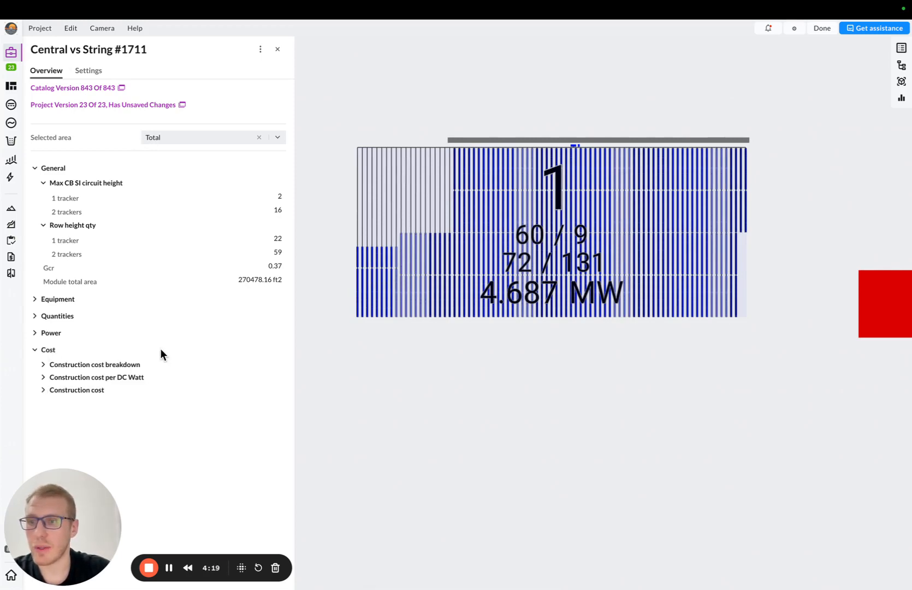
left_click(95, 364)
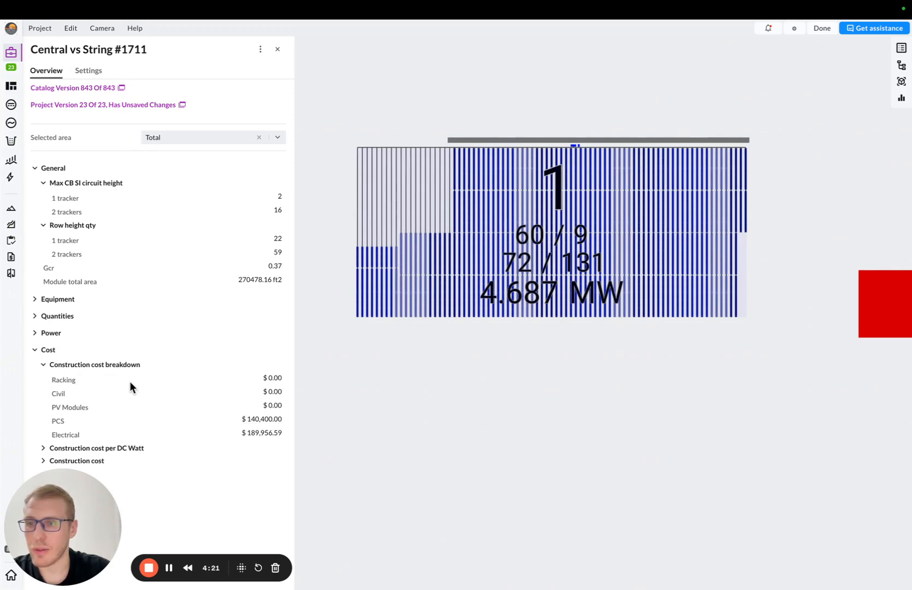
mouse_move(145, 397)
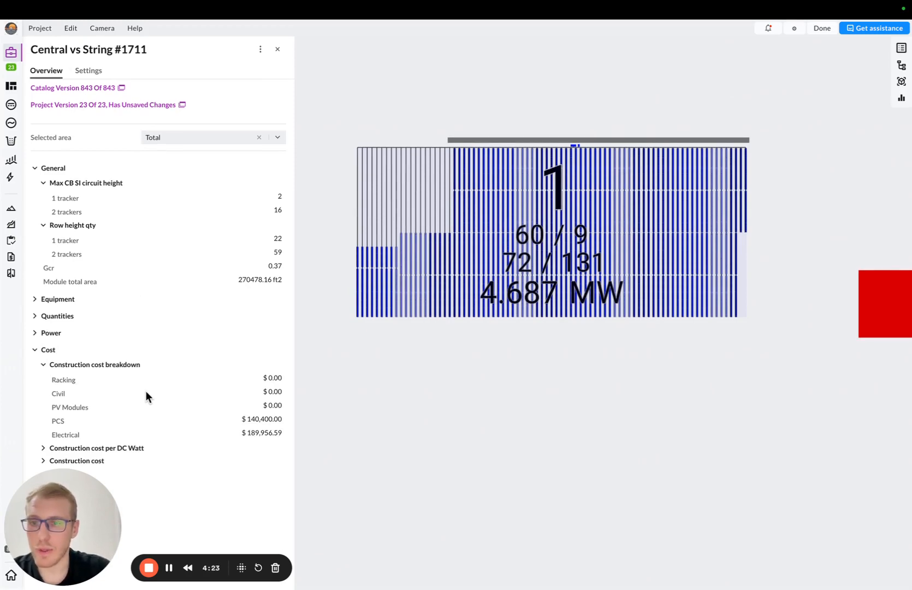
mouse_move(283, 408)
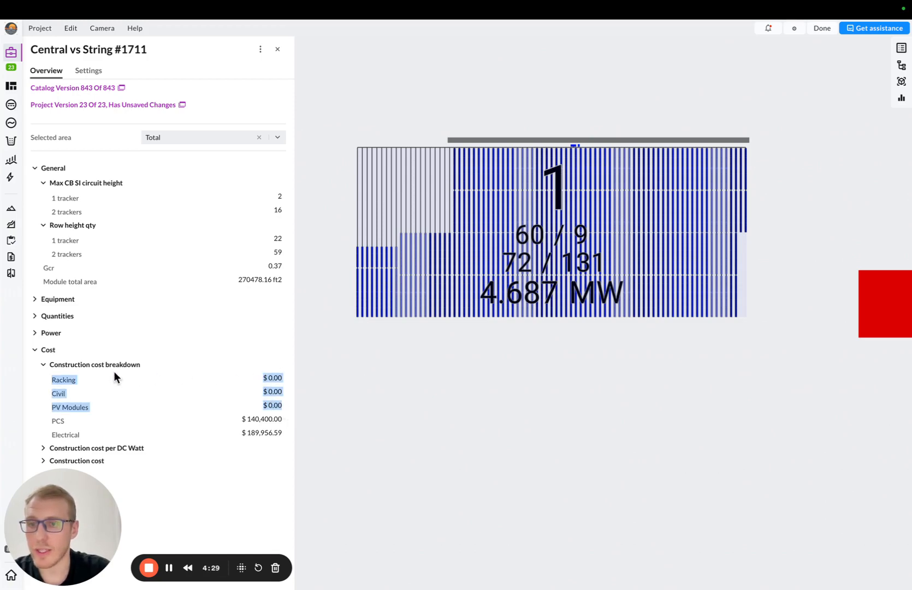
mouse_move(203, 386)
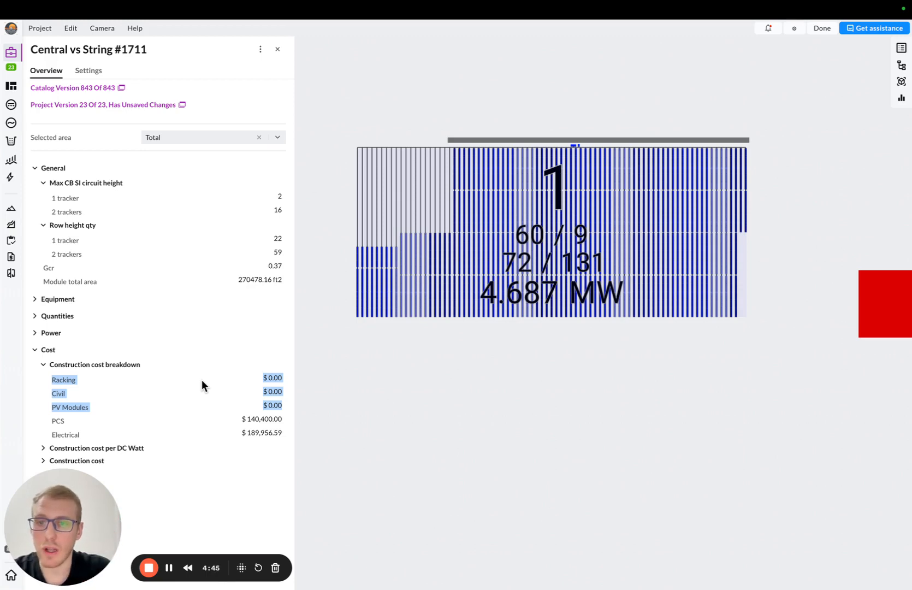
mouse_move(66, 433)
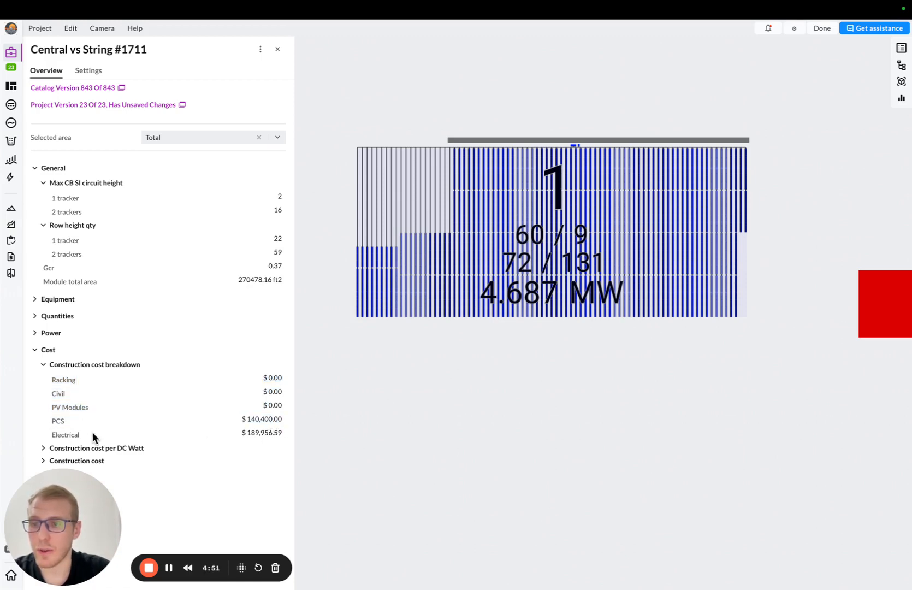
mouse_move(258, 440)
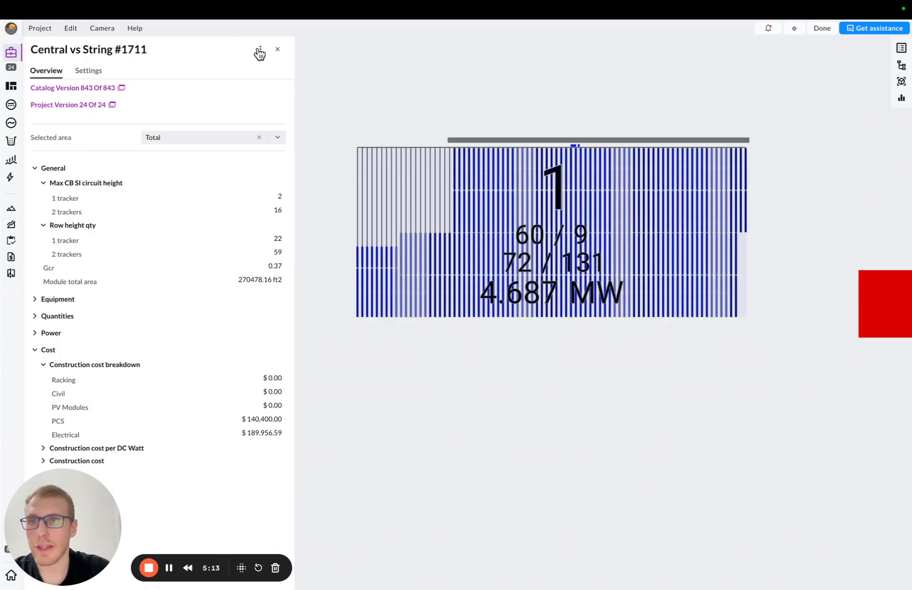
View the comparison of project metrics, then close it.
left_click(260, 49)
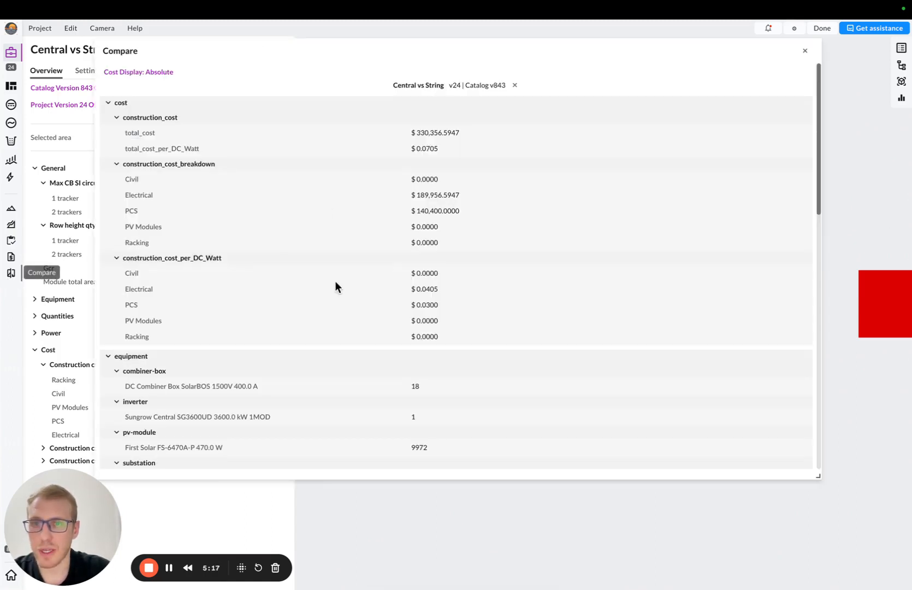
mouse_move(403, 174)
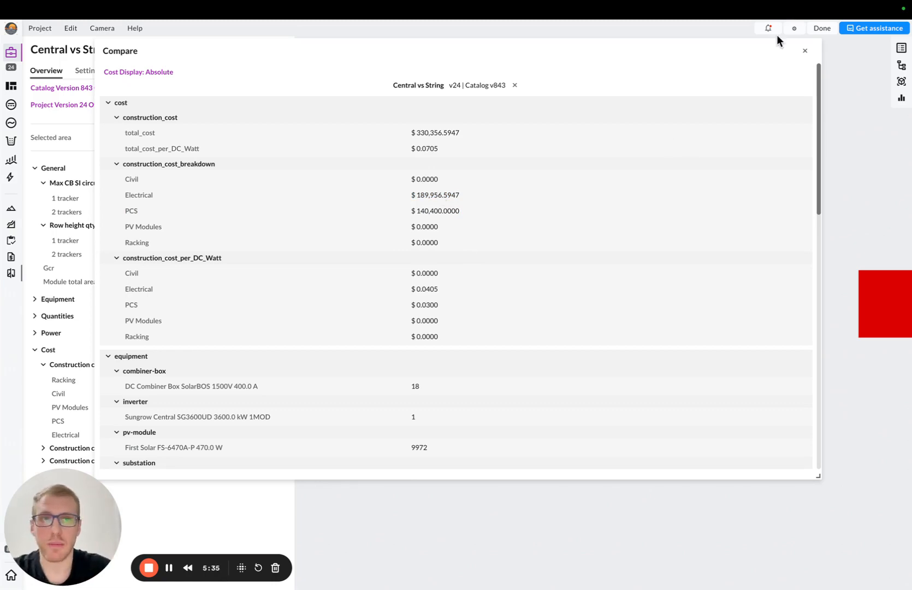
left_click(805, 52)
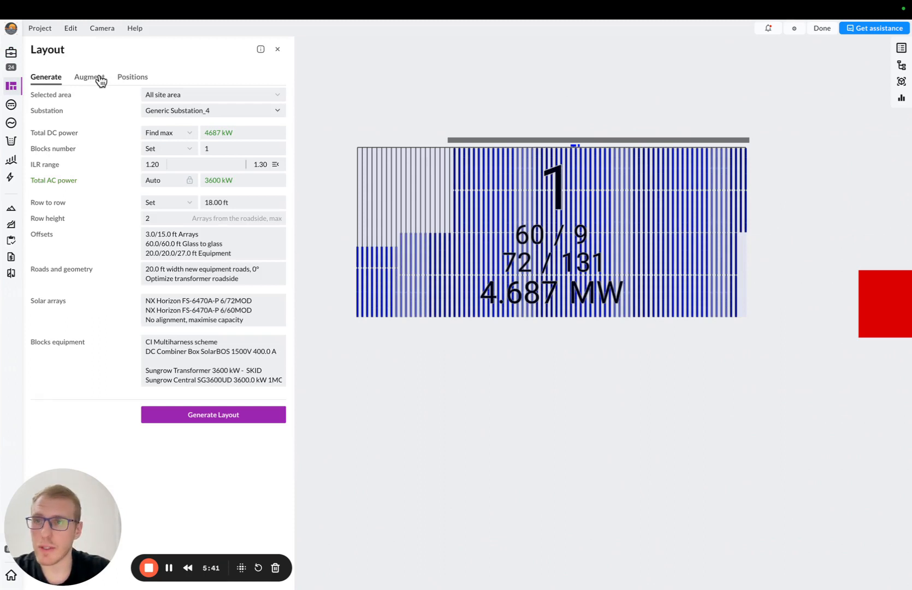
On the Augment tab, set the block wiring scheme to SI_Multiharness.
left_click(89, 76)
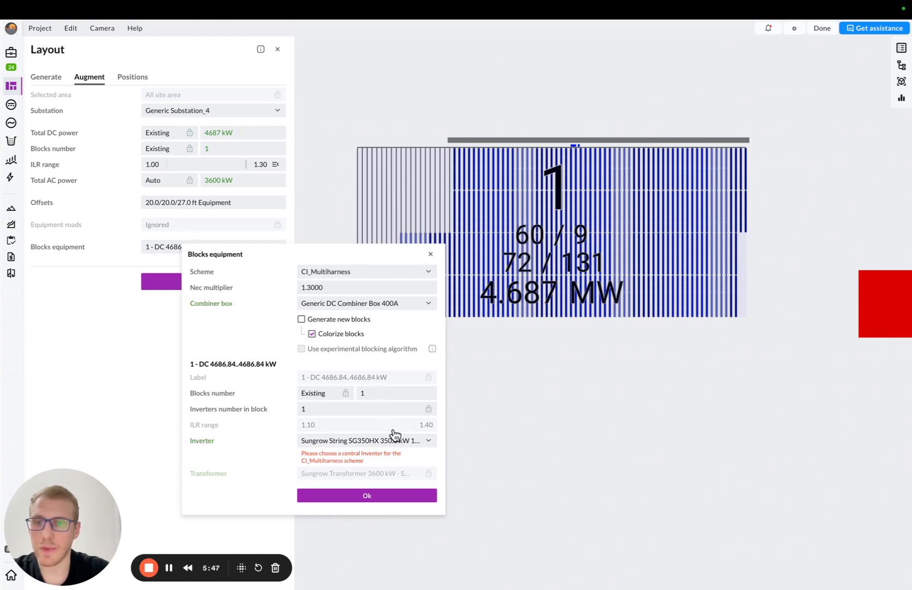
left_click(365, 271)
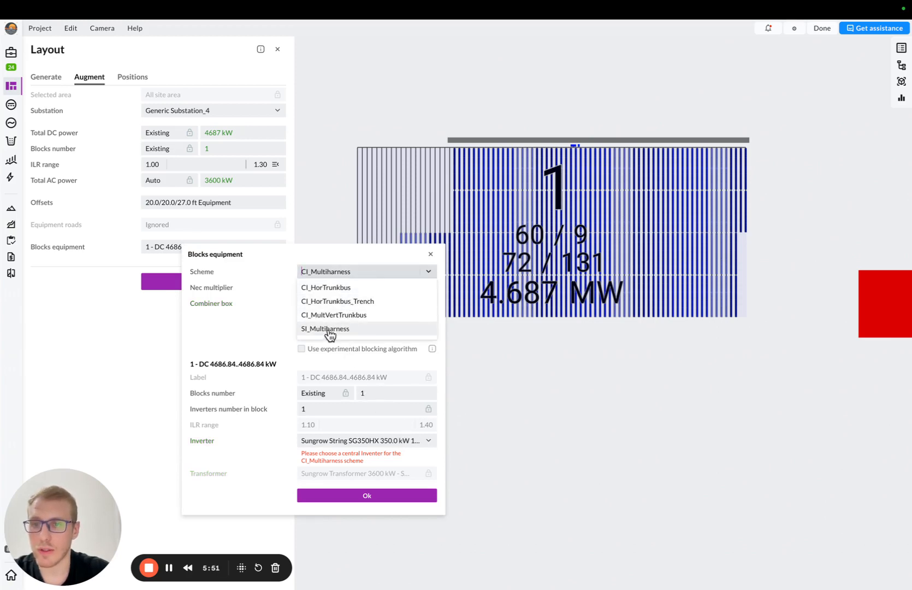
left_click(325, 329)
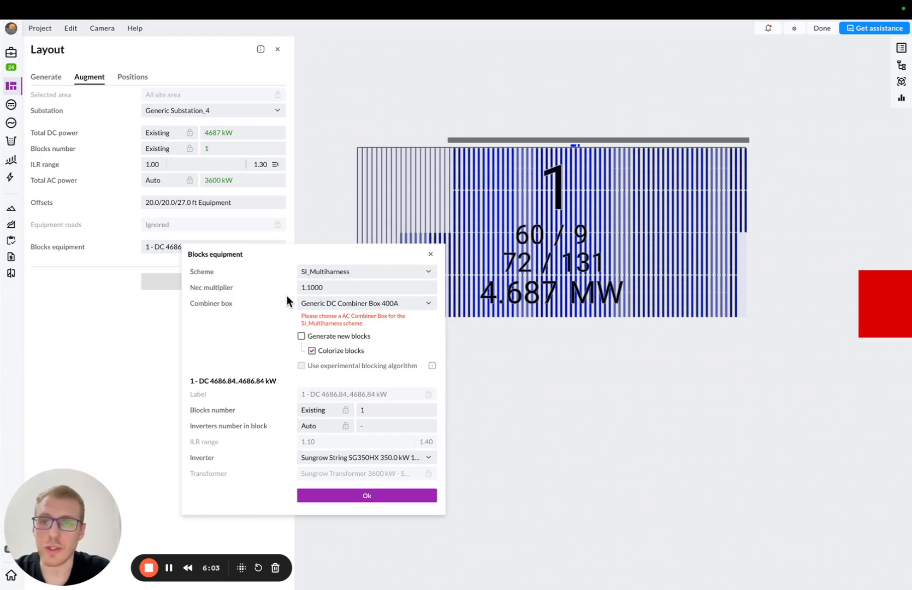
mouse_move(351, 316)
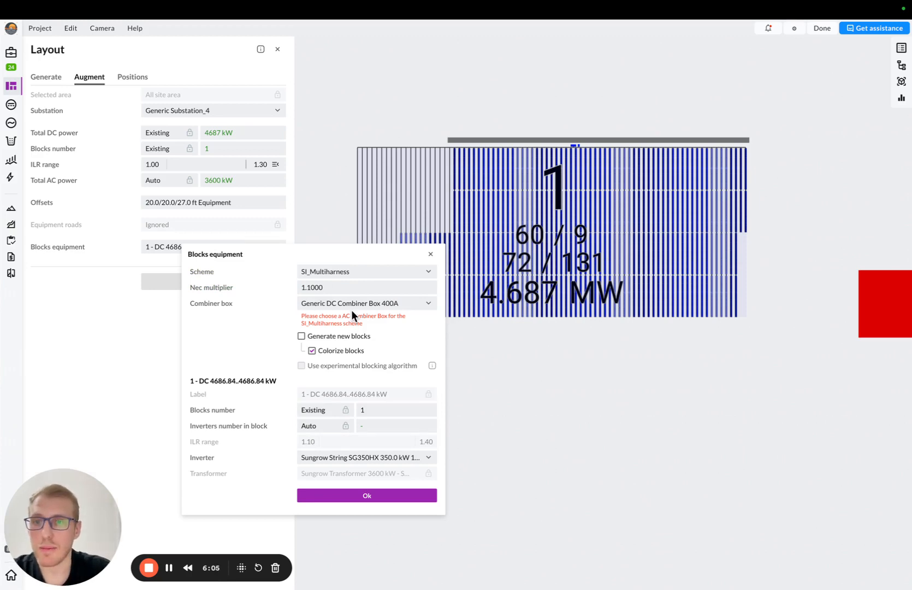
Choose the SolarBOS 1500V 800.0 A combiner box and Sungrow String SG350HX inverter.
left_click(366, 303)
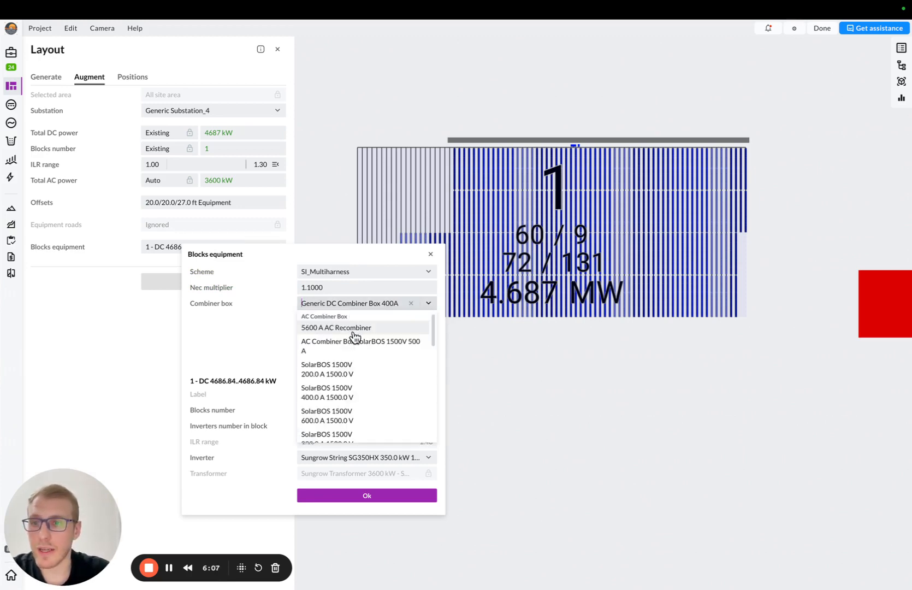
scroll("down", 3)
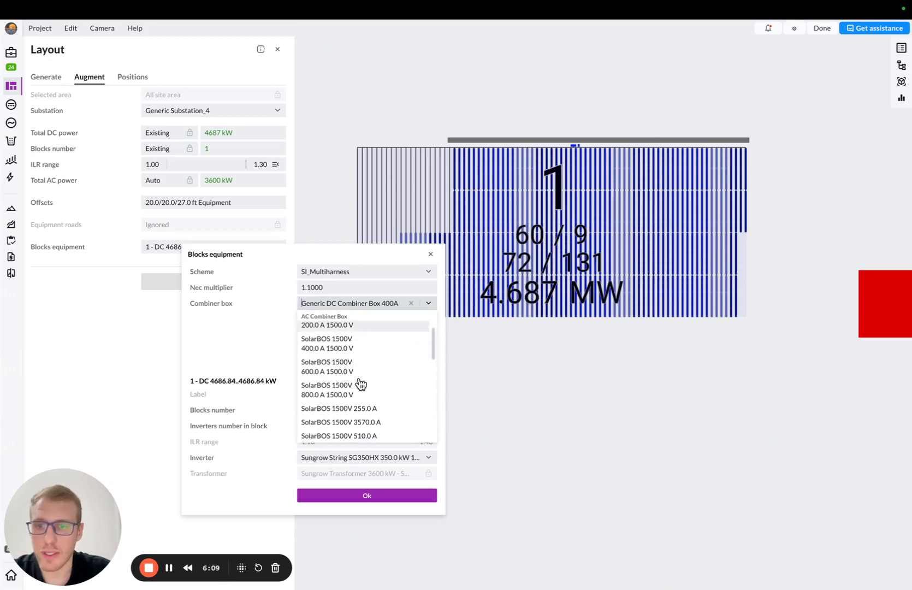
left_click(327, 390)
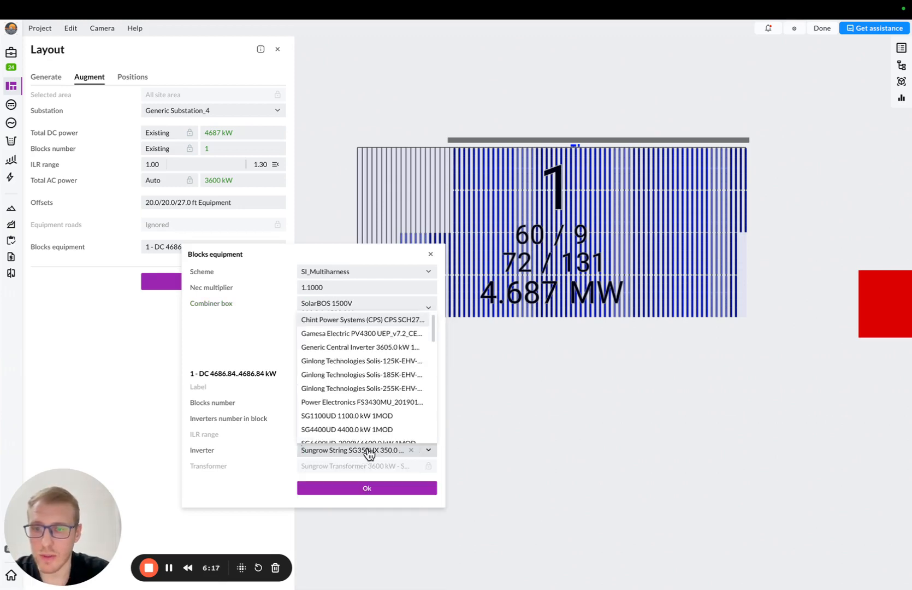
type("SG")
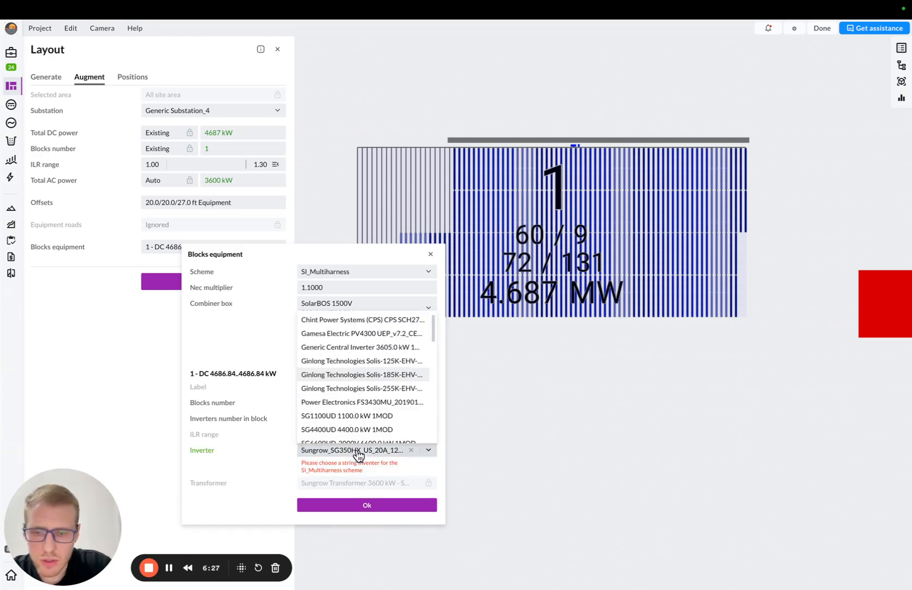
type("SG350")
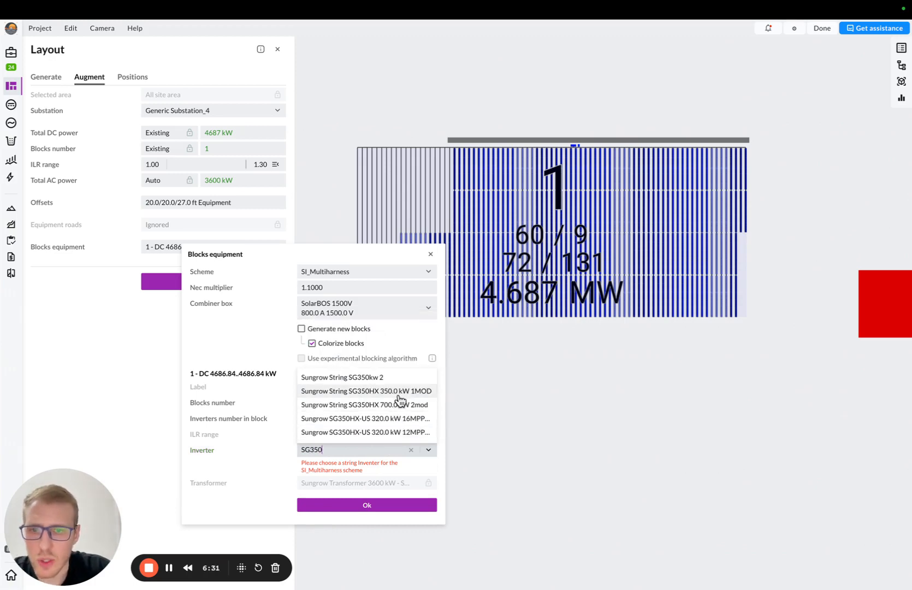
left_click(366, 390)
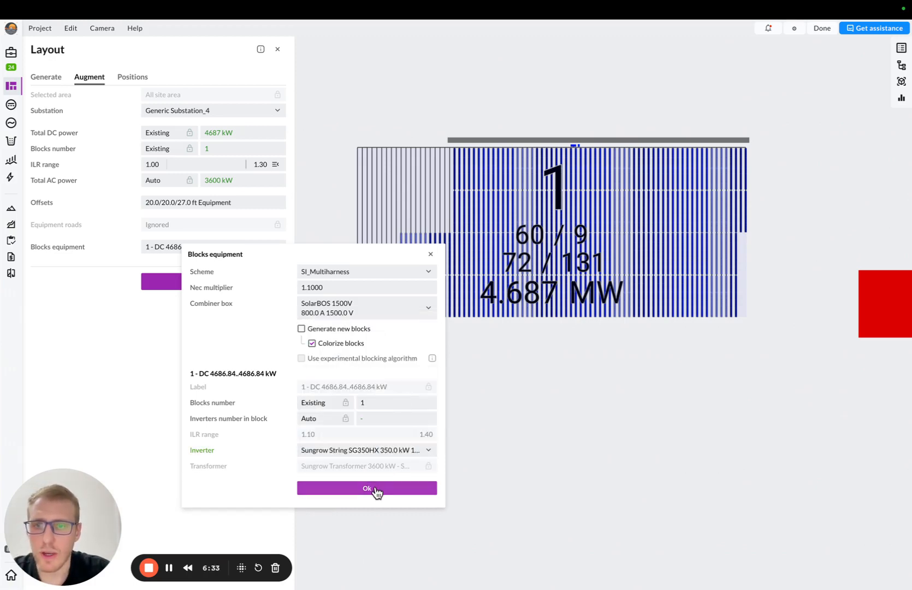
Confirm the equipment and re-augment the block to 4504 kW AC, ILR 0.97–1.06.
left_click(367, 487)
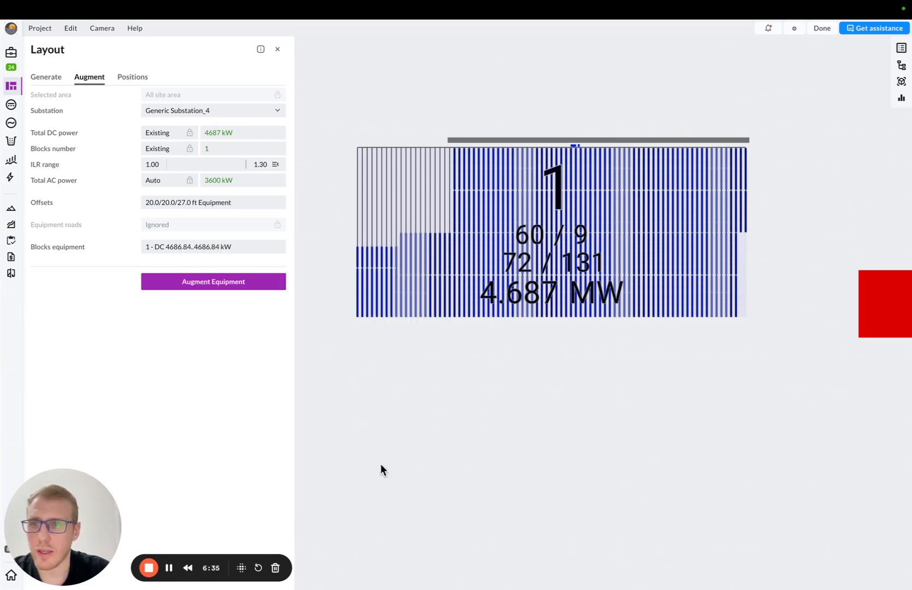
mouse_move(254, 257)
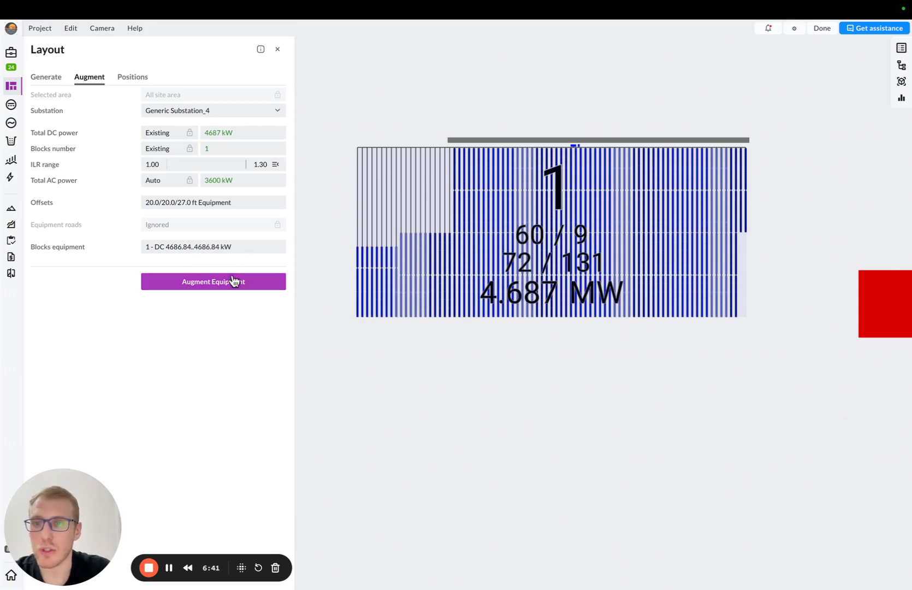
left_click(213, 282)
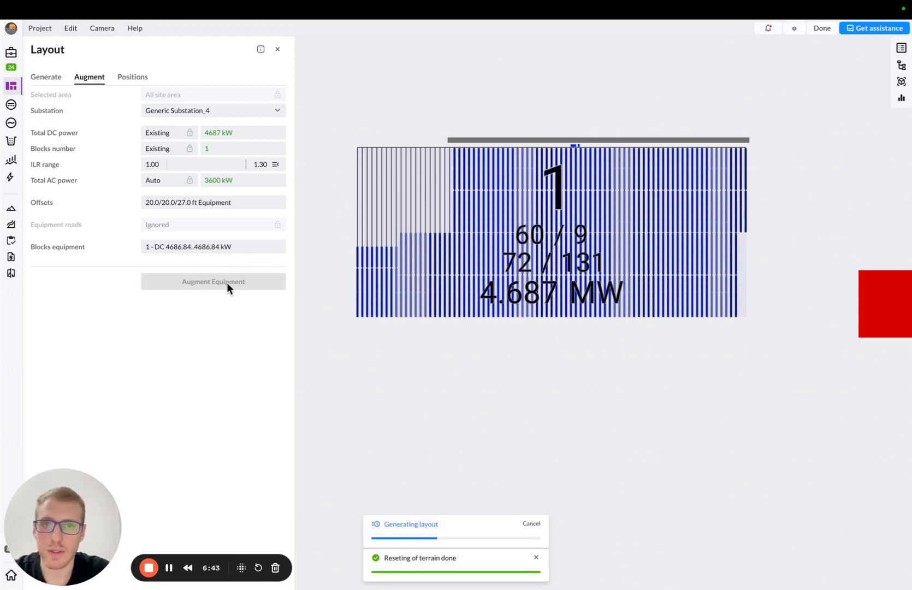
left_click(213, 282)
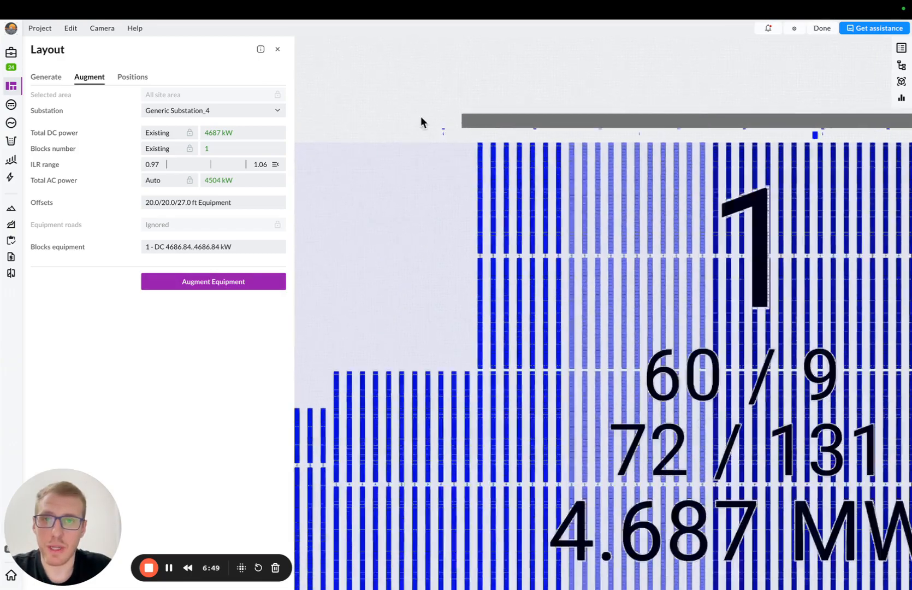
Set the inverter offset to 27 ft and combiner box offset to 20 ft.
left_click(187, 206)
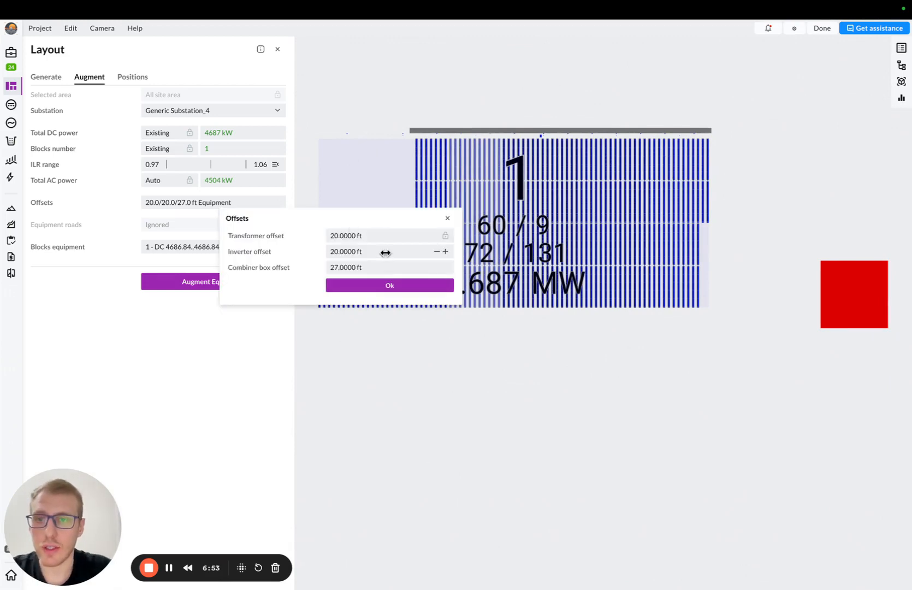
left_click(346, 251)
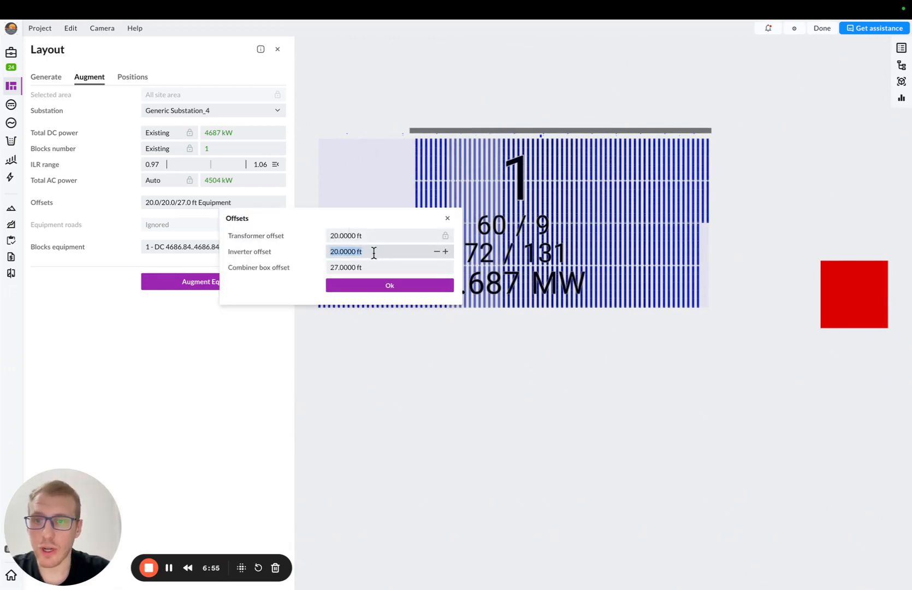
type("2")
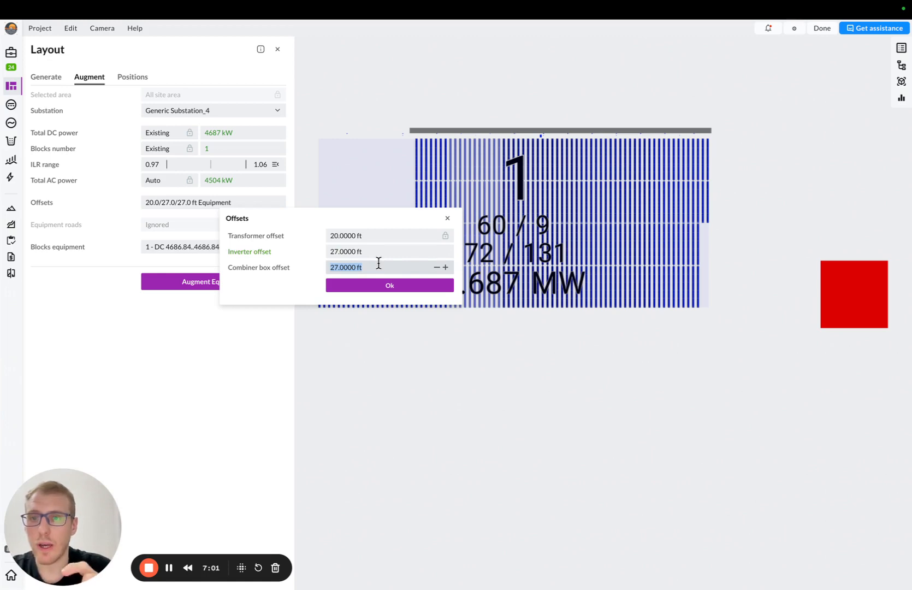
type("20")
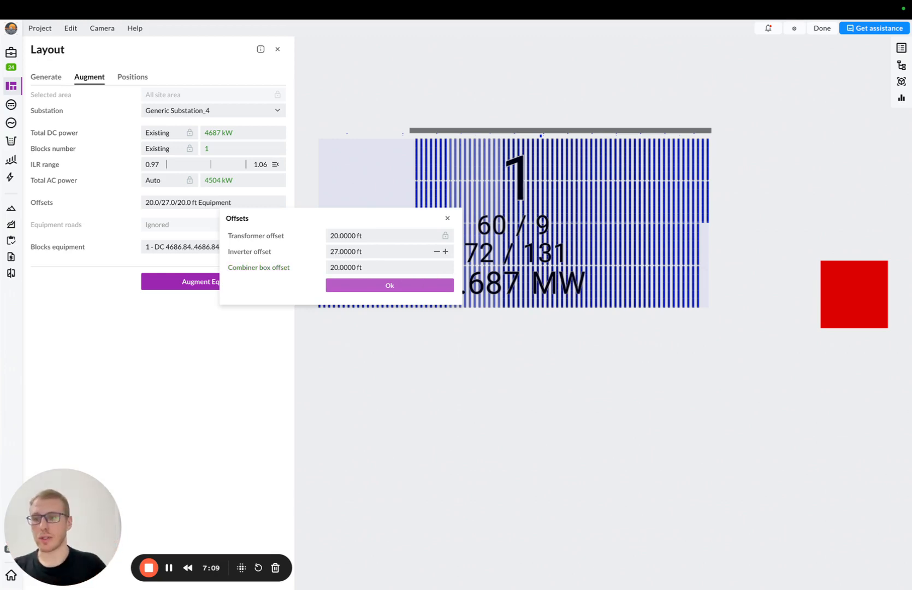
left_click(390, 285)
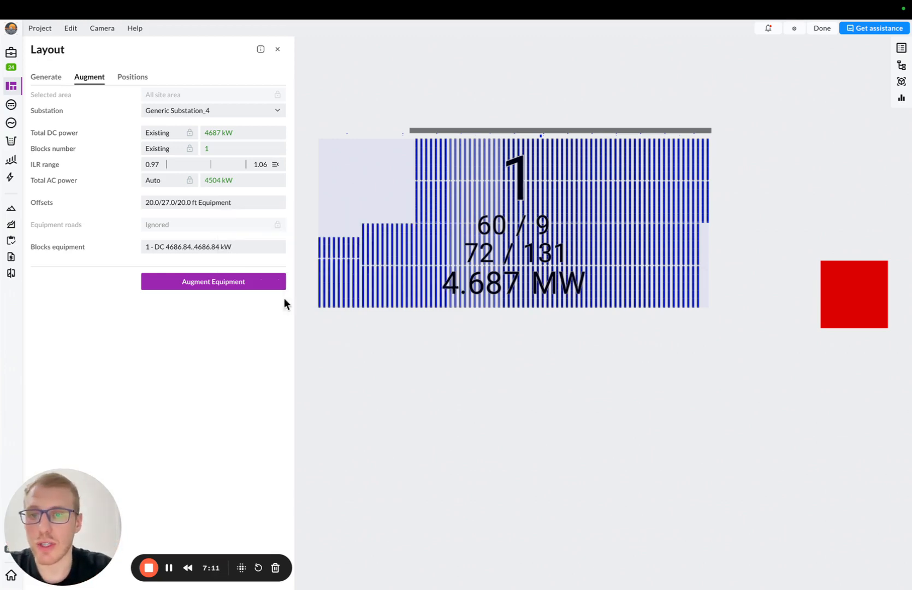
left_click(213, 282)
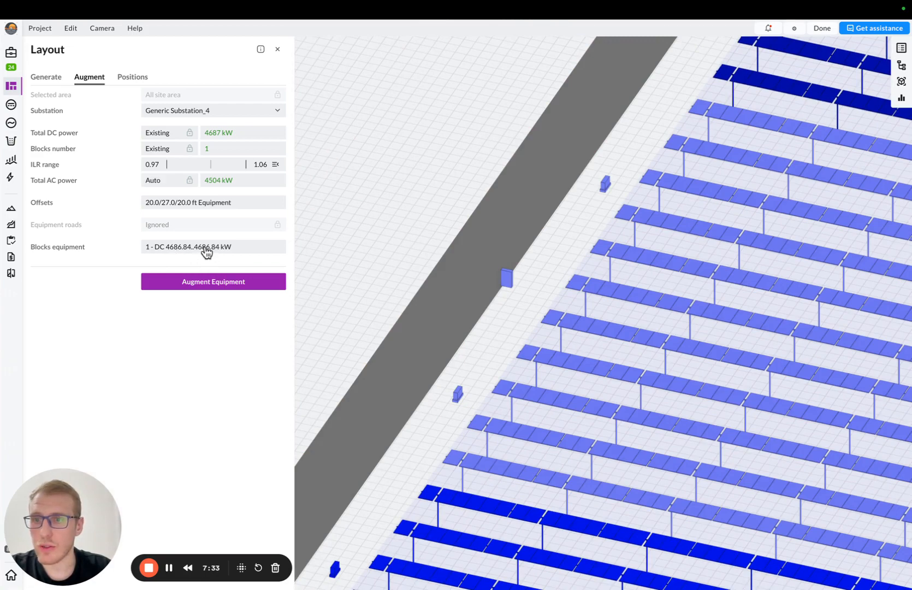
left_click(207, 245)
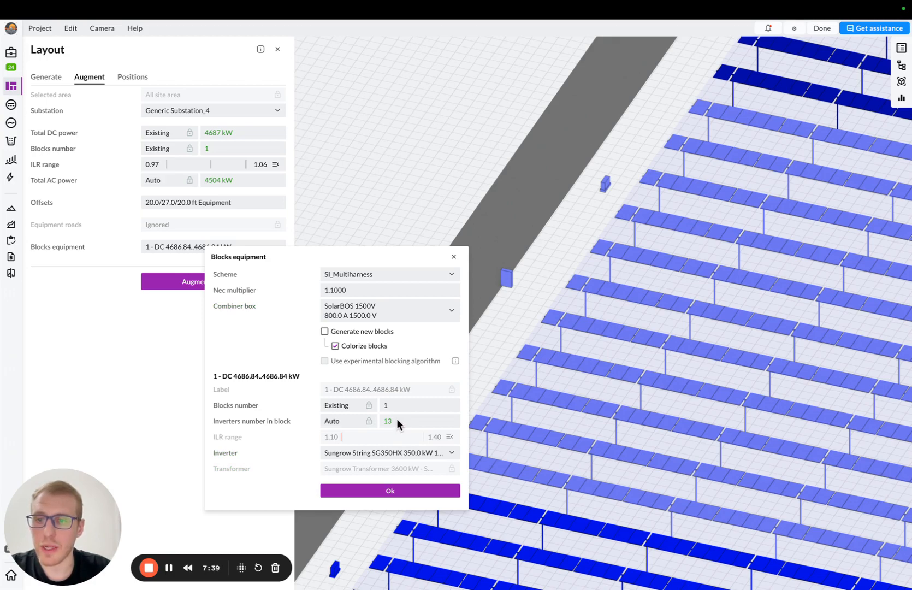
left_click(326, 331)
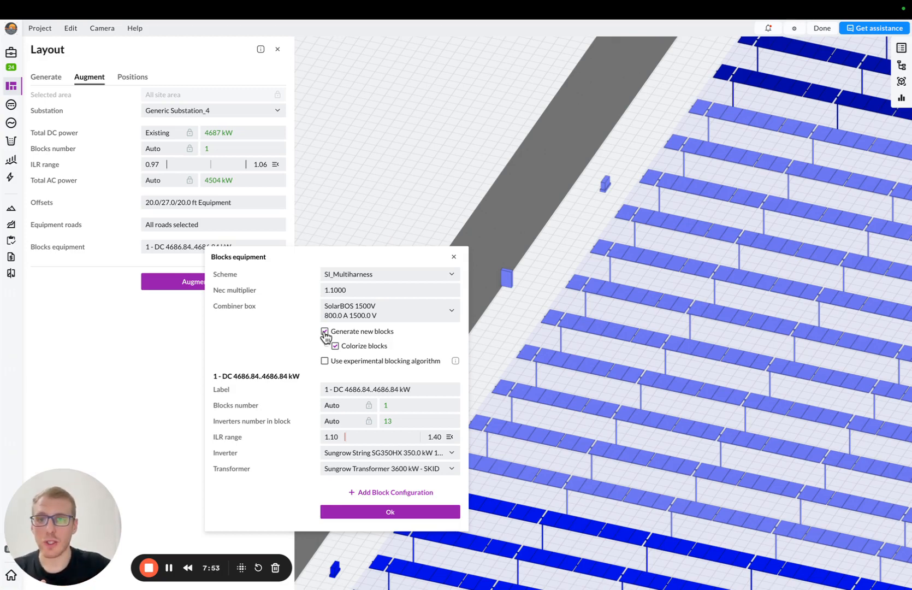
left_click(390, 512)
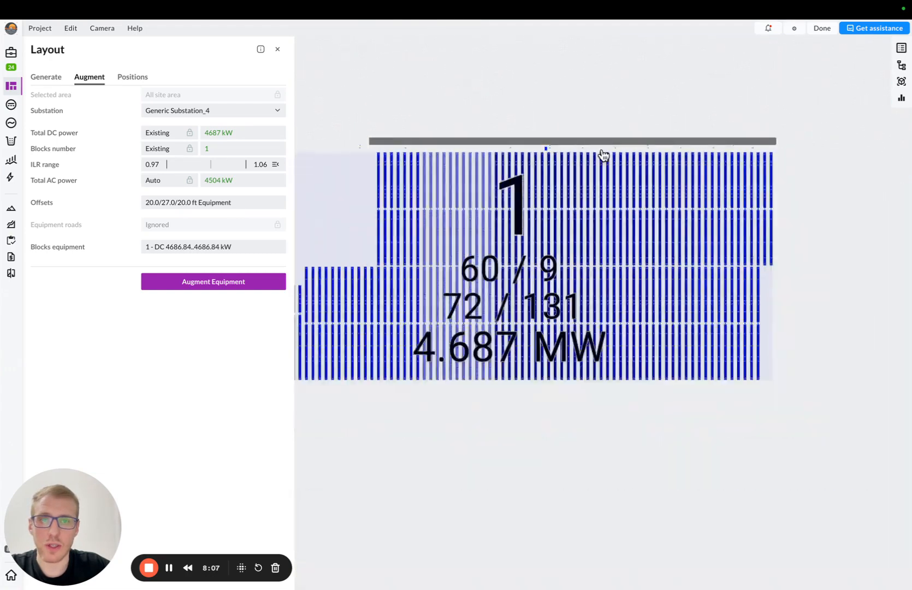
In the model explorer, expand Generic Substation_4 down to combiner-box_53773 and inspect its inverters.
left_click(901, 66)
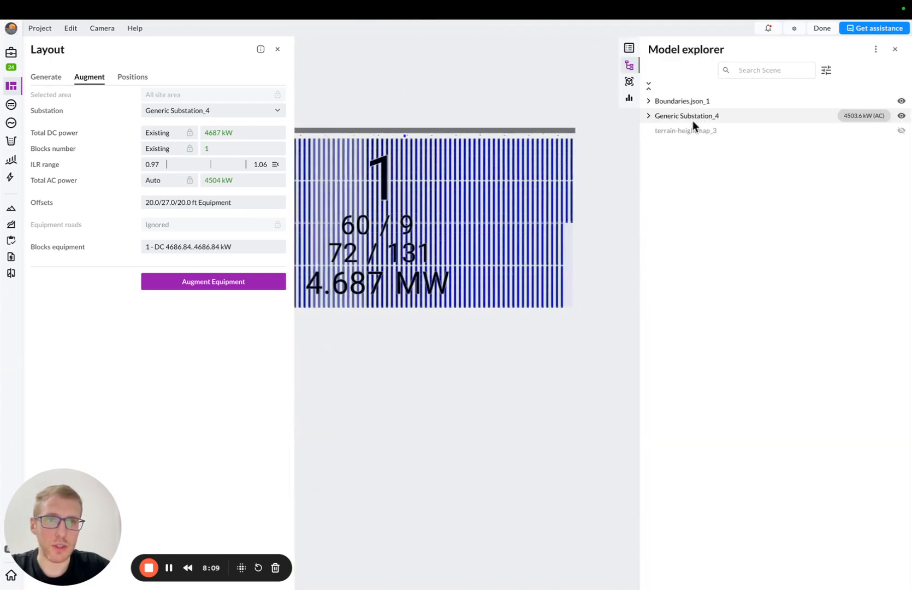
left_click(649, 116)
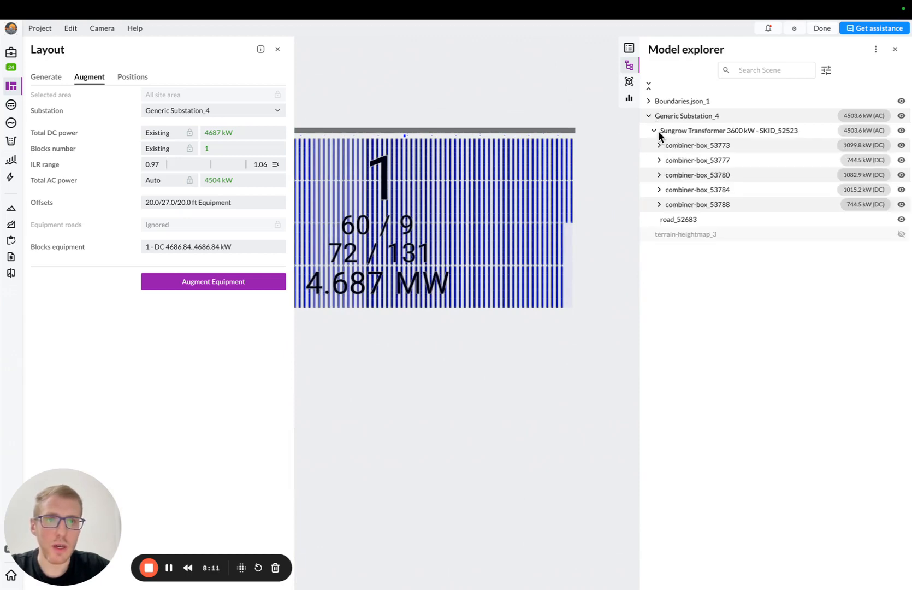
left_click(659, 145)
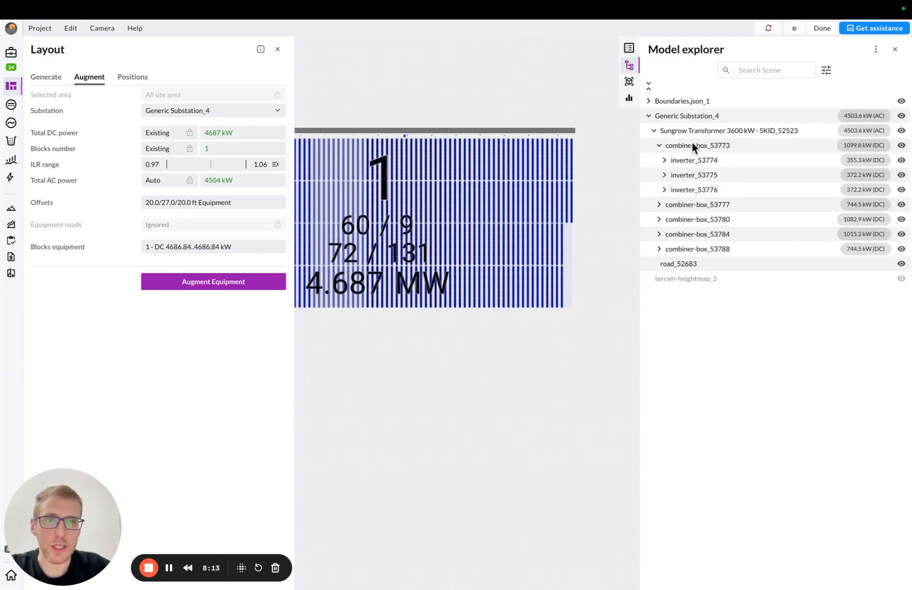
left_click(696, 145)
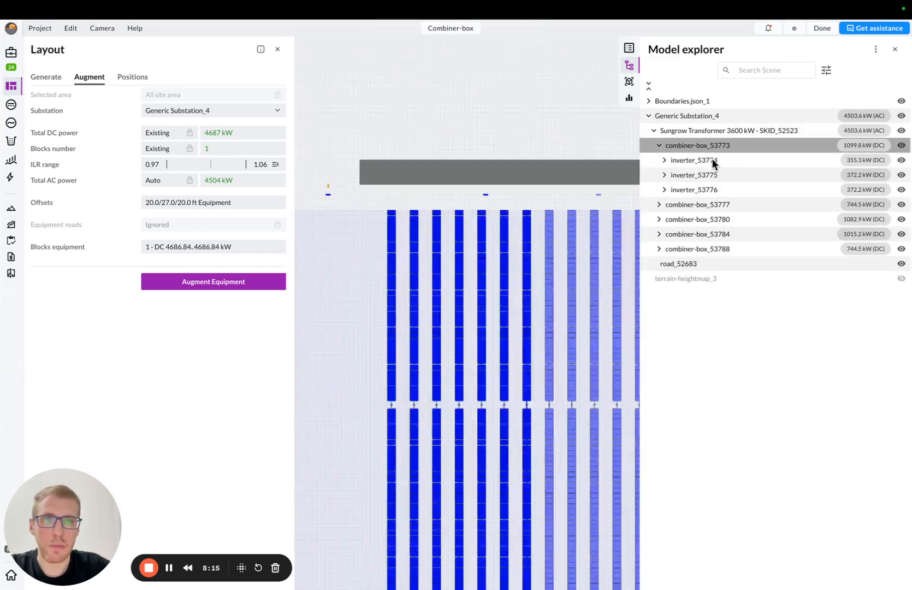
left_click(694, 174)
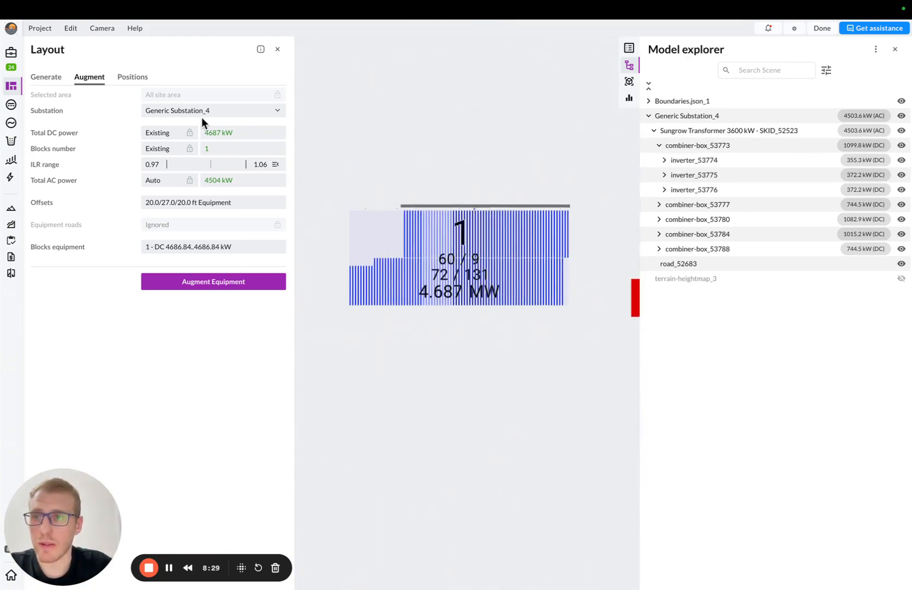
Switch the low-voltage wiring pattern type to SI_Multiharness.
left_click(11, 106)
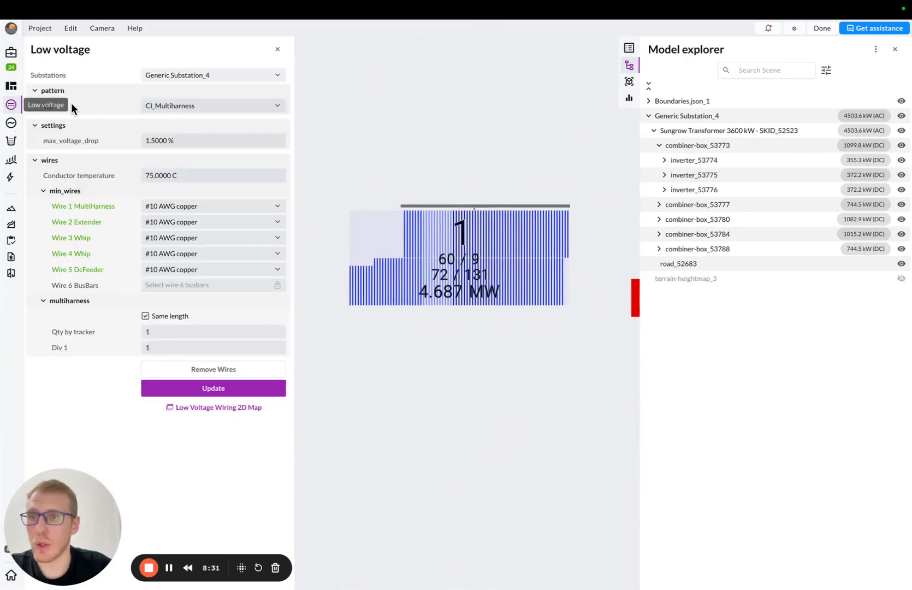
left_click(209, 105)
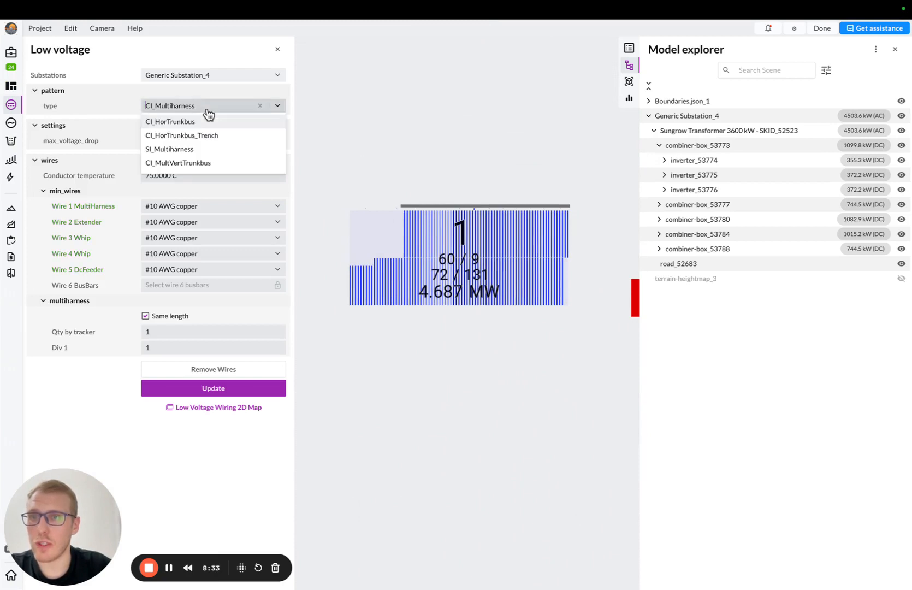
left_click(170, 149)
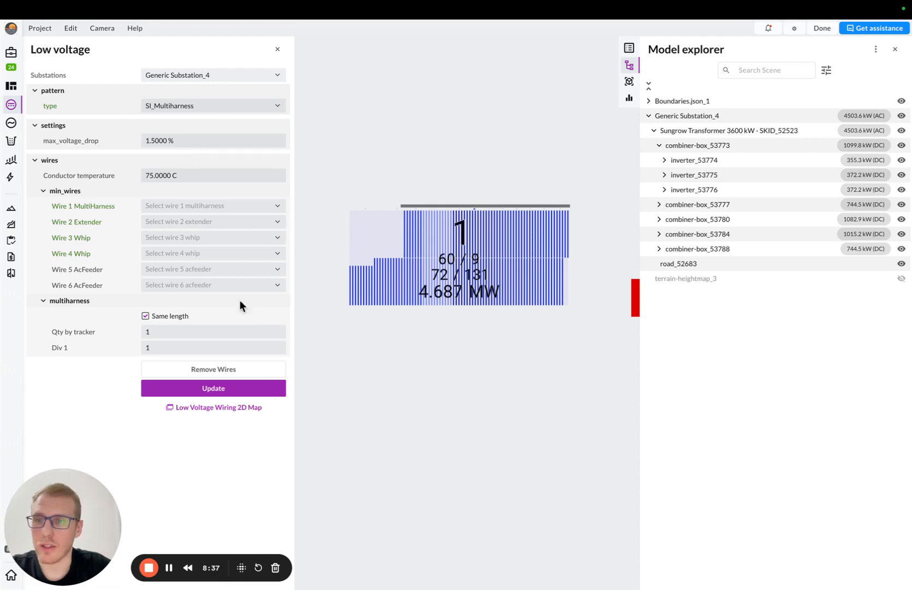
left_click(213, 388)
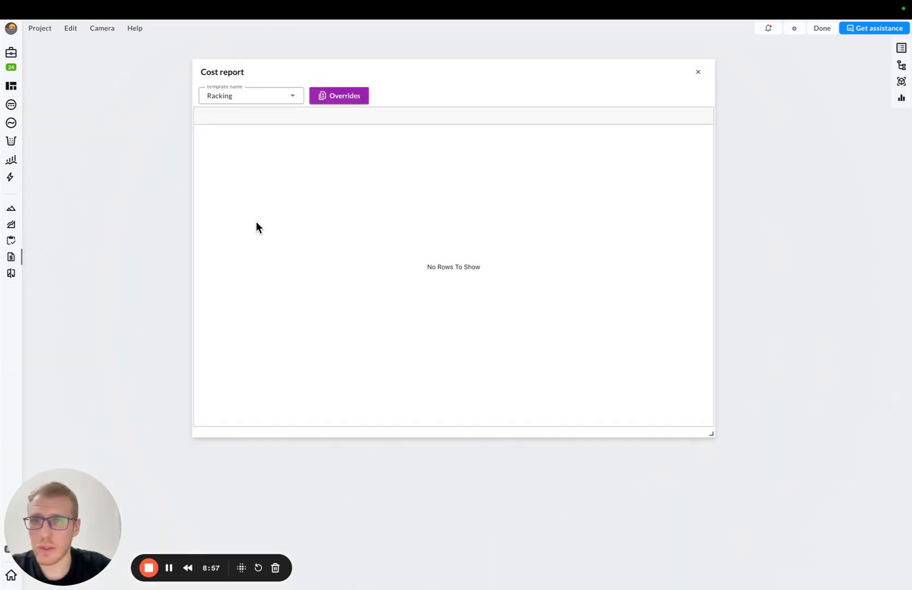
In the PCS cost template, override the 3600 kW transformer rate to $75,000, giving a $190,700 total.
left_click(250, 95)
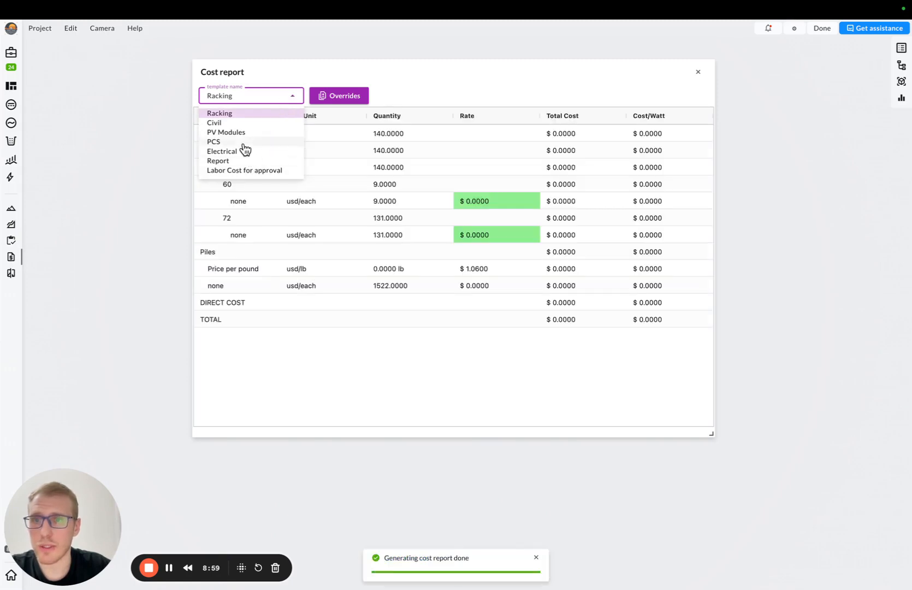
left_click(213, 140)
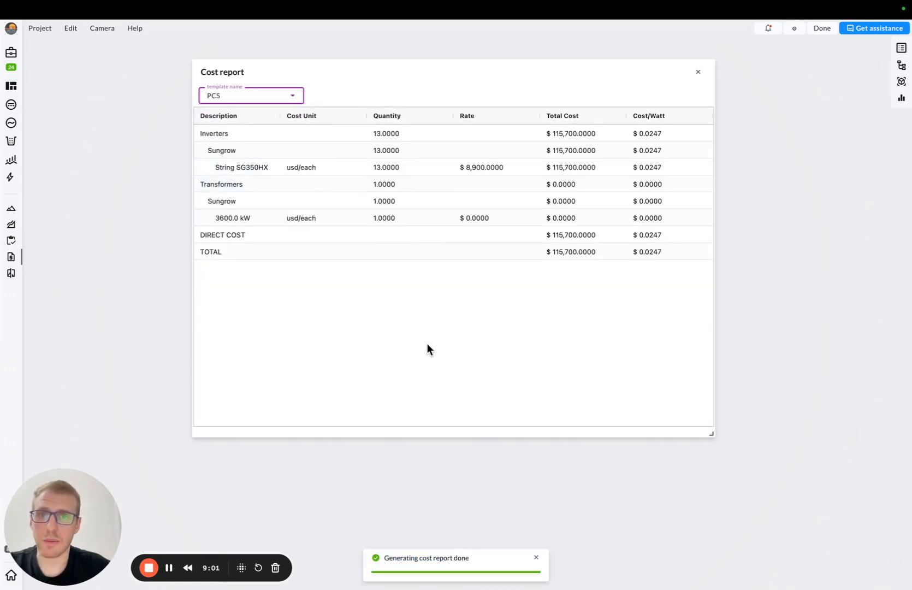
mouse_move(430, 347)
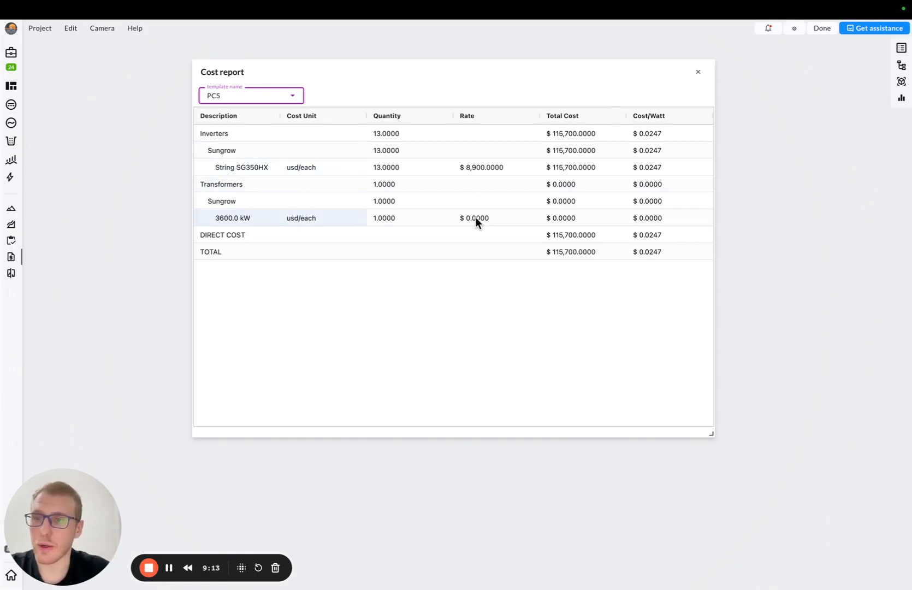
left_click(475, 218)
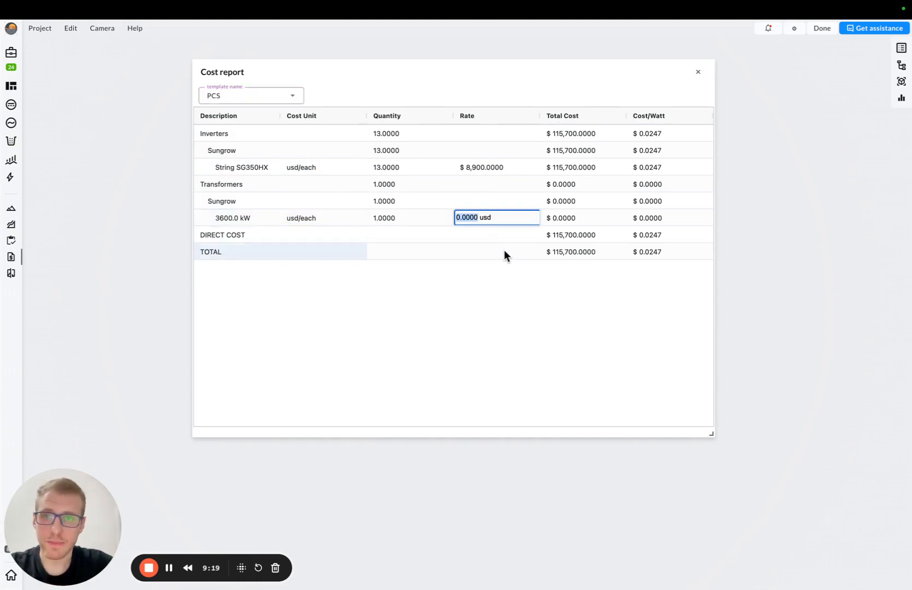
type("750")
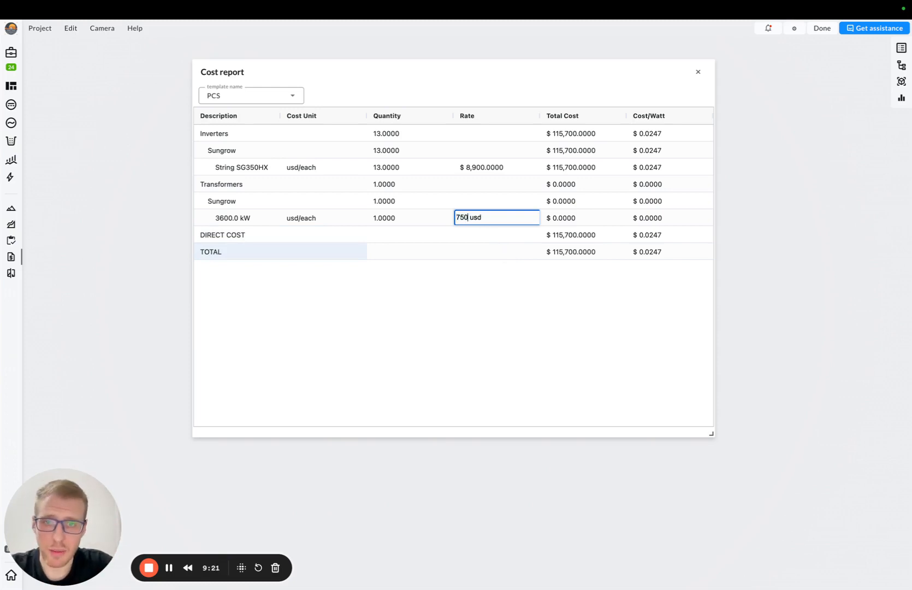
key("Enter")
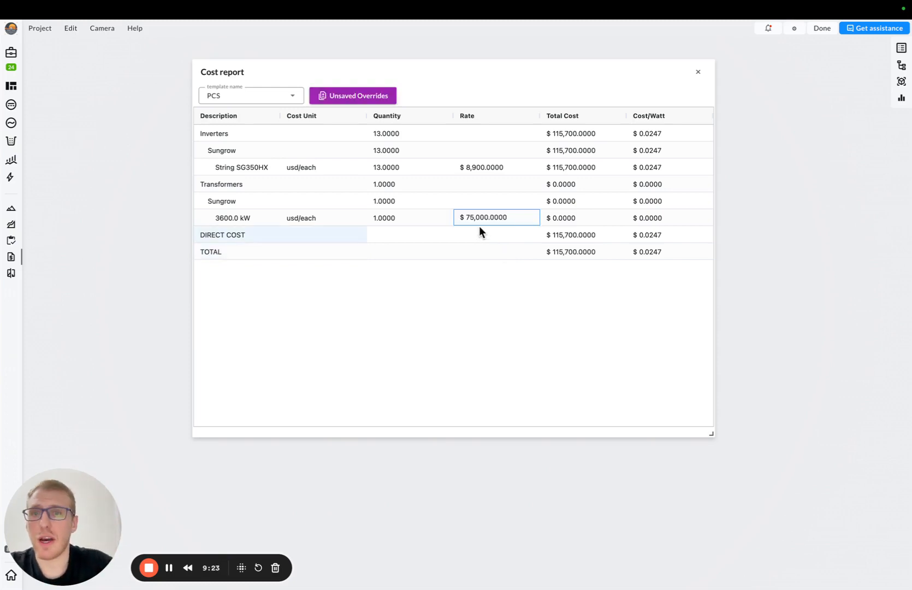
key("Enter")
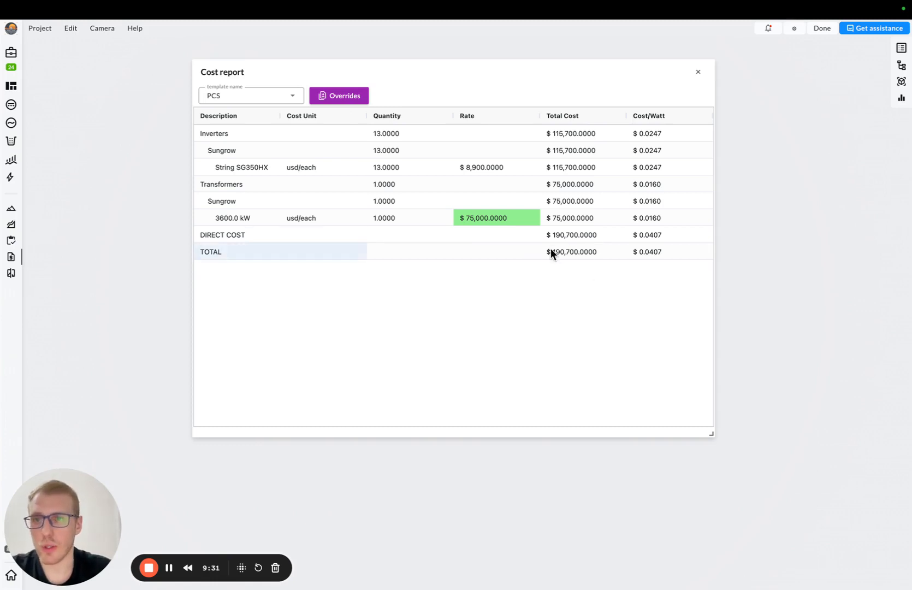
left_click(249, 95)
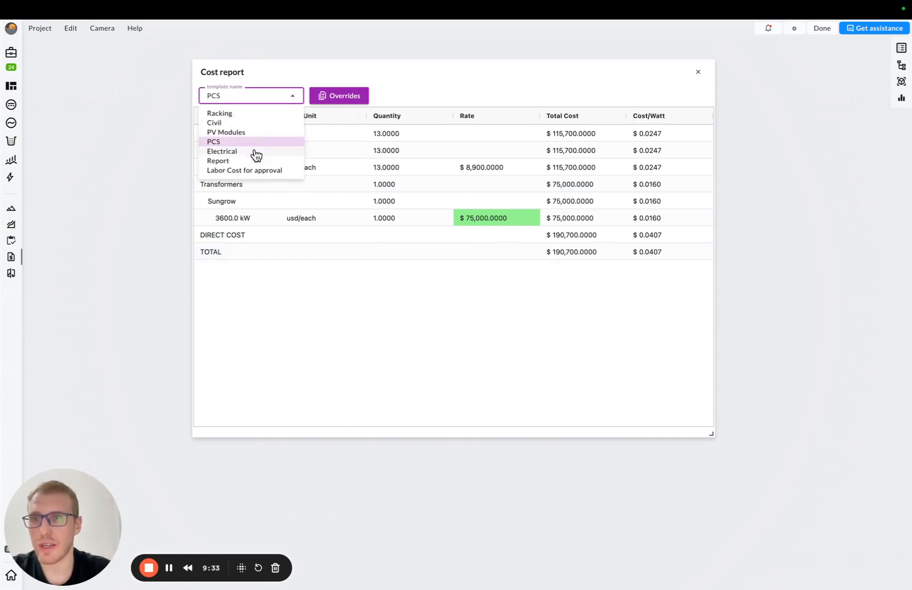
In the Electrical template, enter rates 5.1 for 600 kcmil, 1.1 for #6 AWG Whip and 0.9 for #4 AWG.
left_click(222, 151)
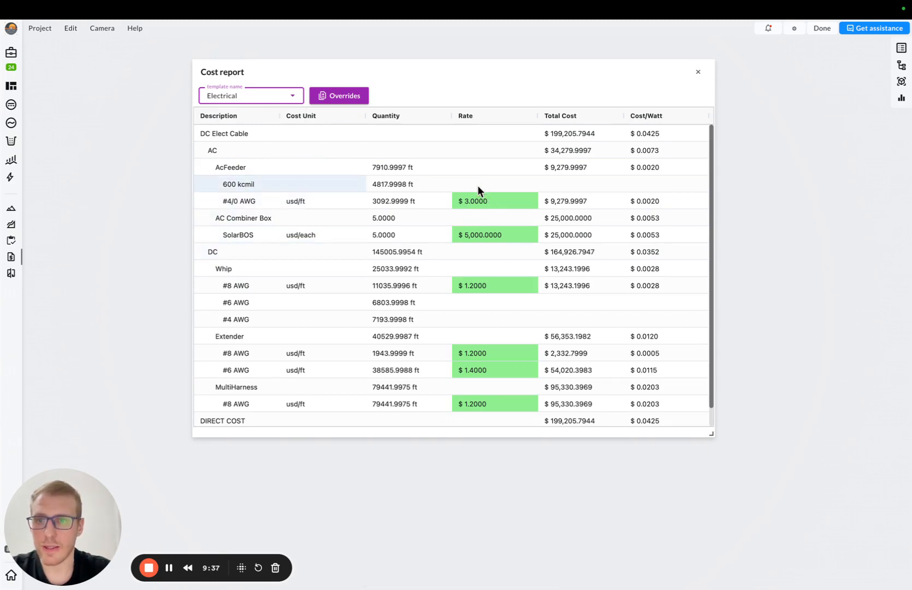
mouse_move(334, 198)
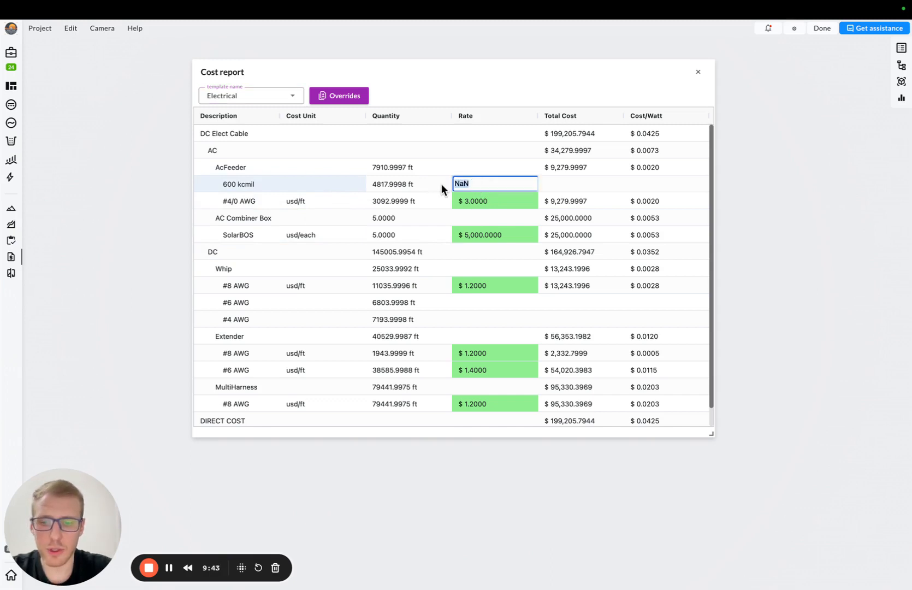
type("5")
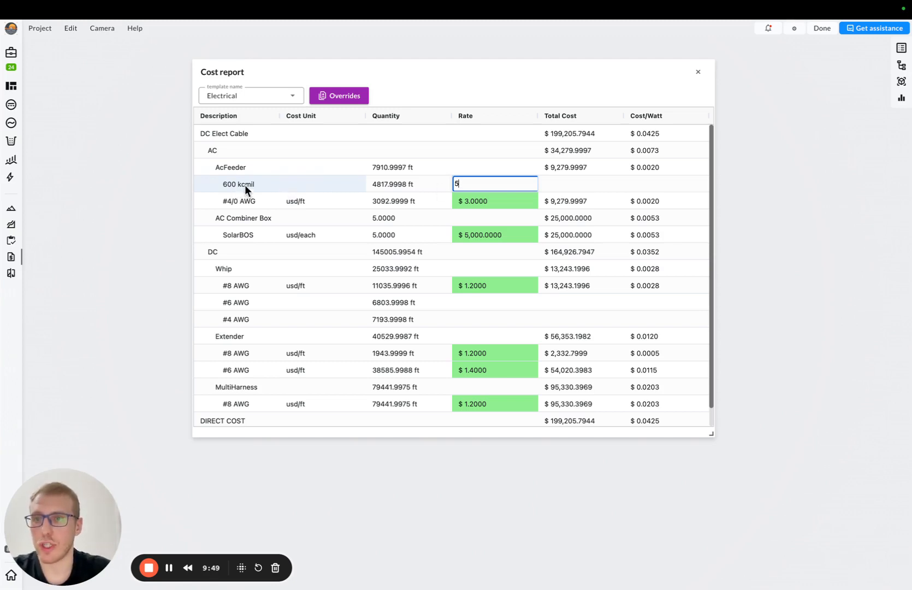
mouse_move(31, 154)
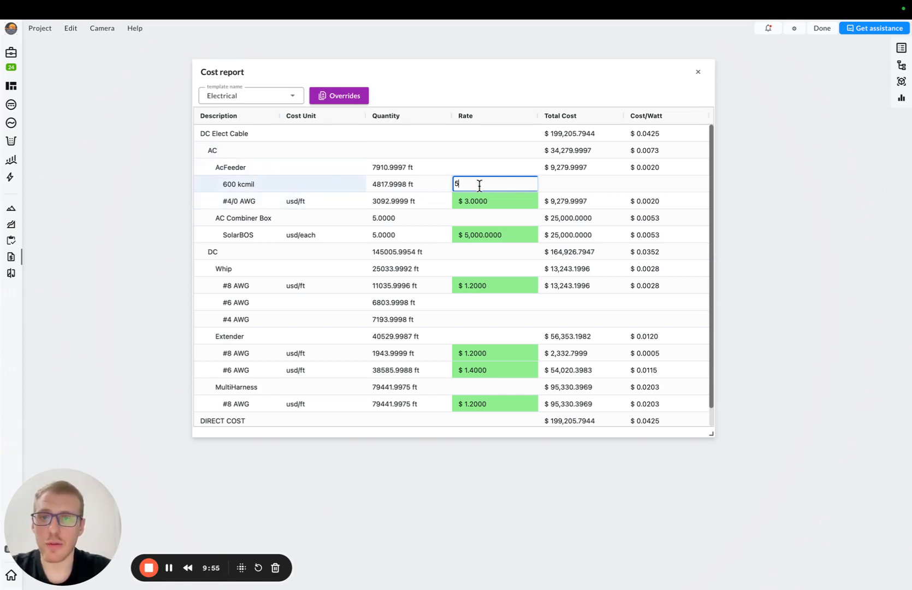
type(".1000")
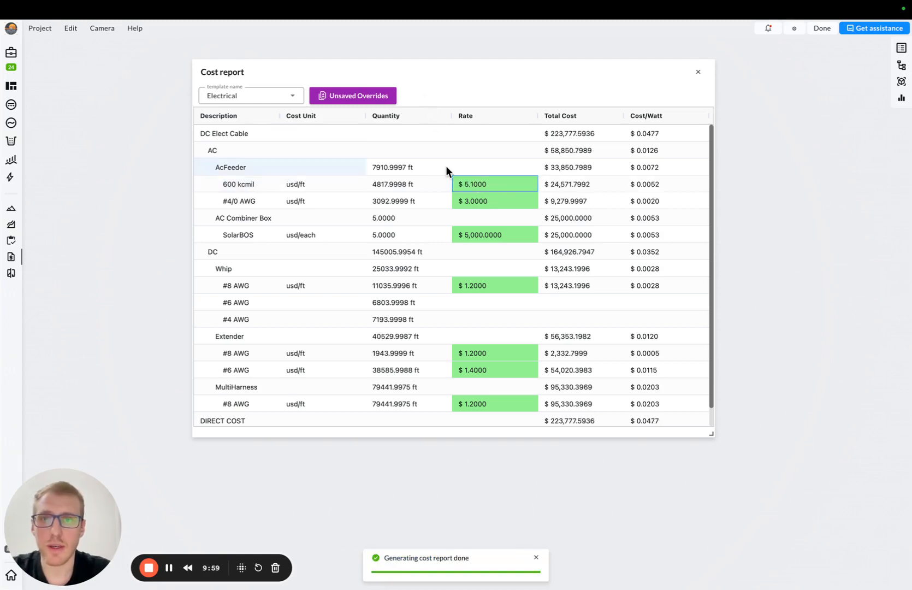
scroll("down", 3)
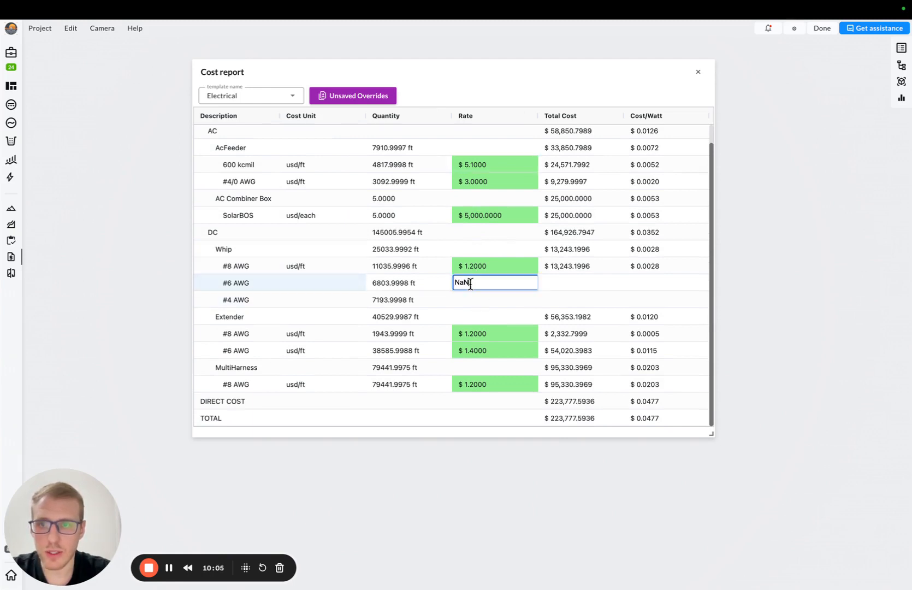
type("1.100")
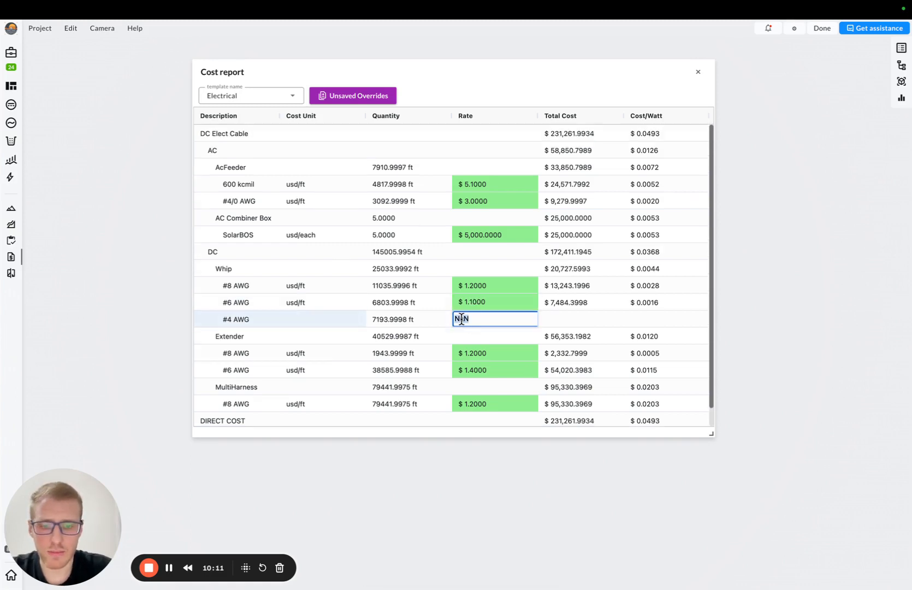
type("0.9000")
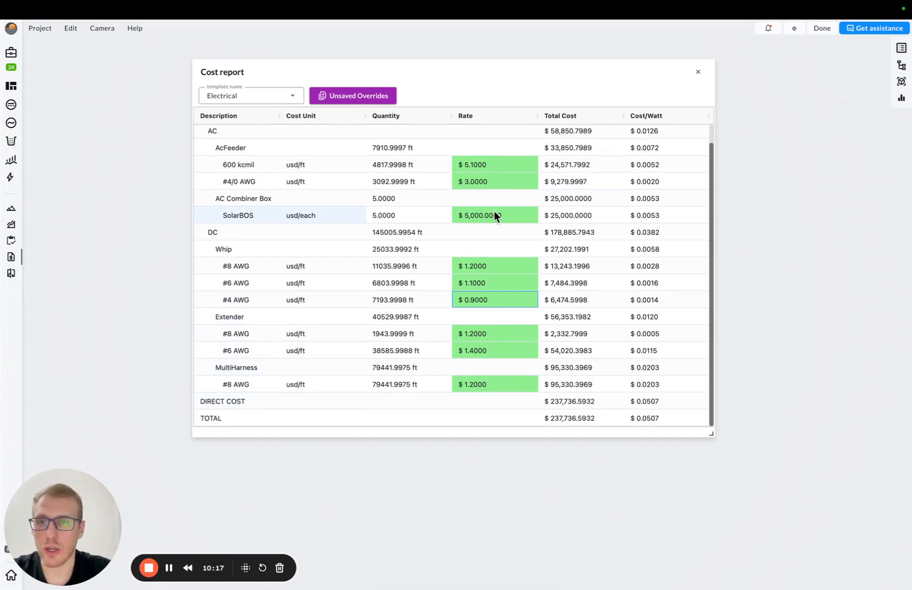
Save the unsaved rate overrides and close the cost report at $237,736.59.
left_click(353, 95)
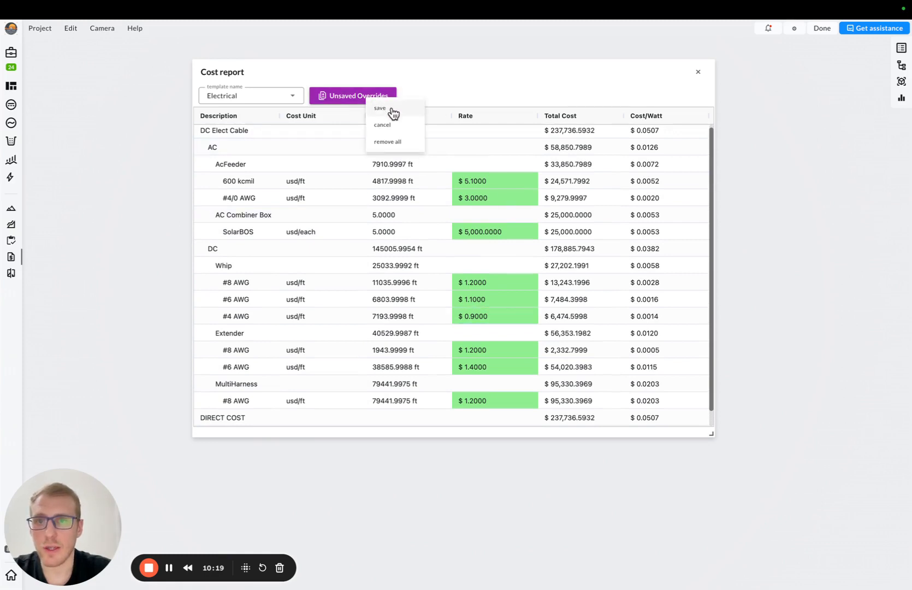
left_click(379, 108)
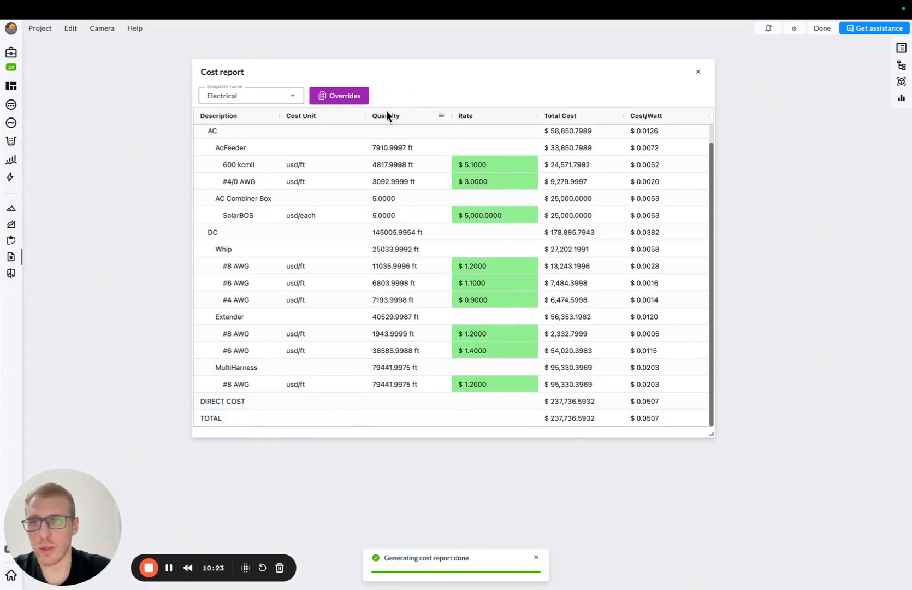
left_click(250, 95)
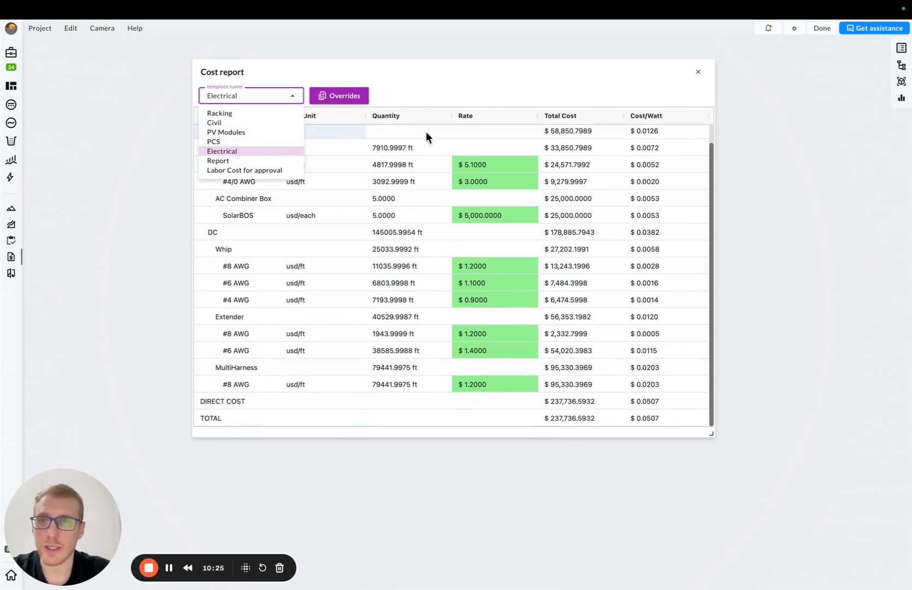
left_click(696, 72)
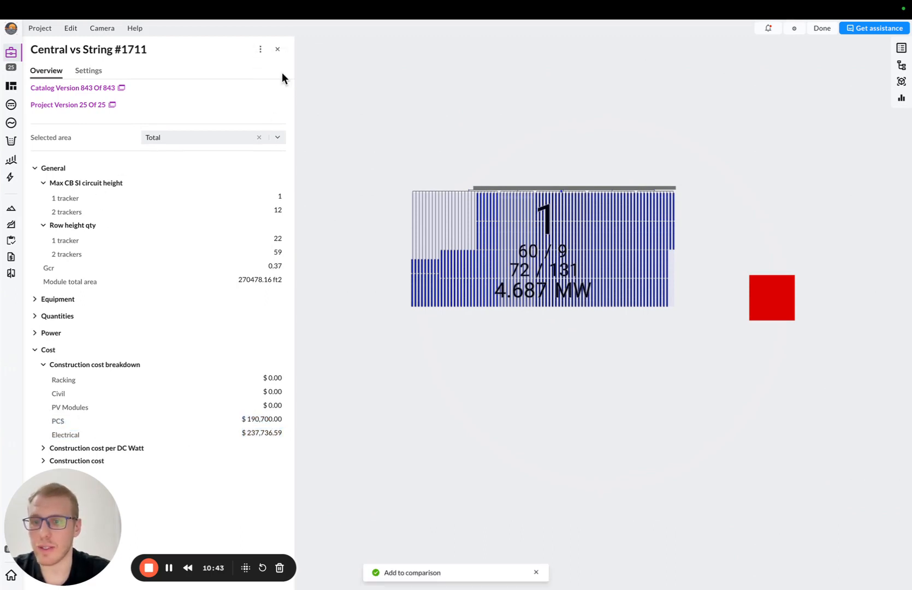
Open the side-by-side comparison of version 25 against version 24.
left_click(277, 49)
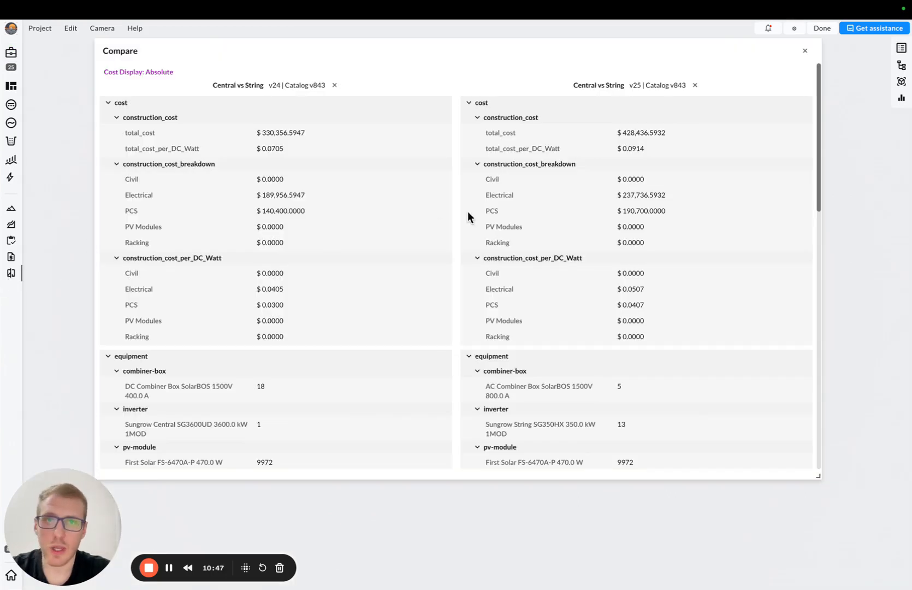
mouse_move(298, 121)
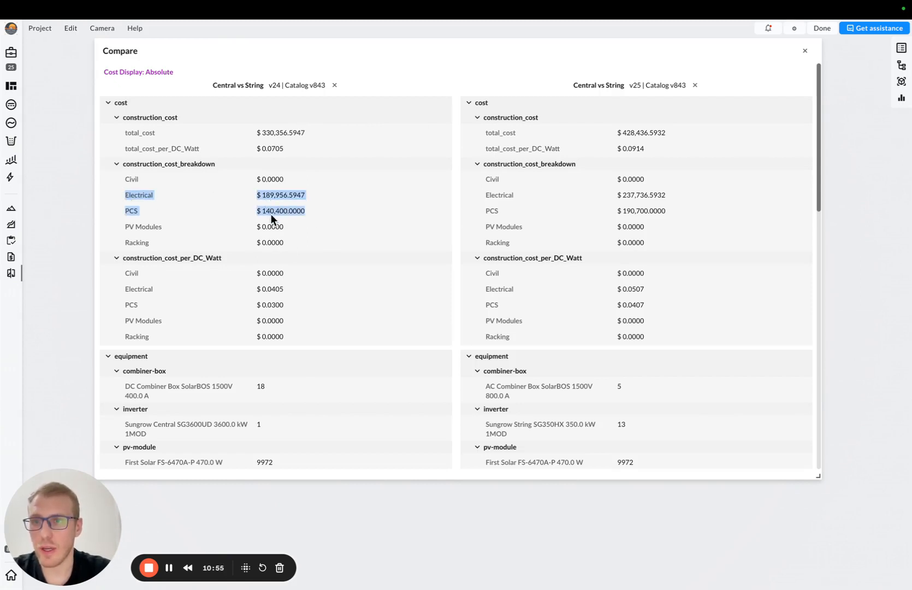
mouse_move(281, 201)
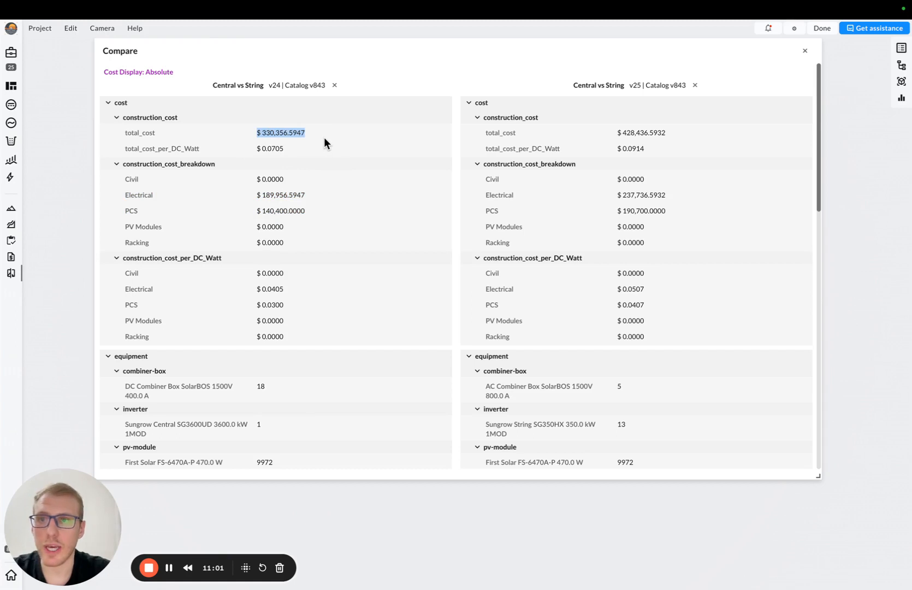
mouse_move(676, 213)
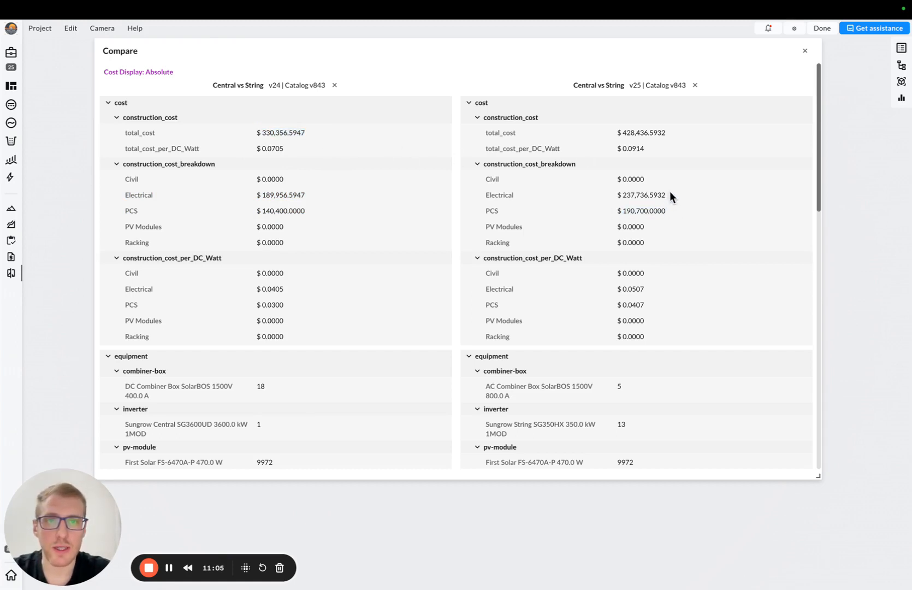
double_click(642, 194)
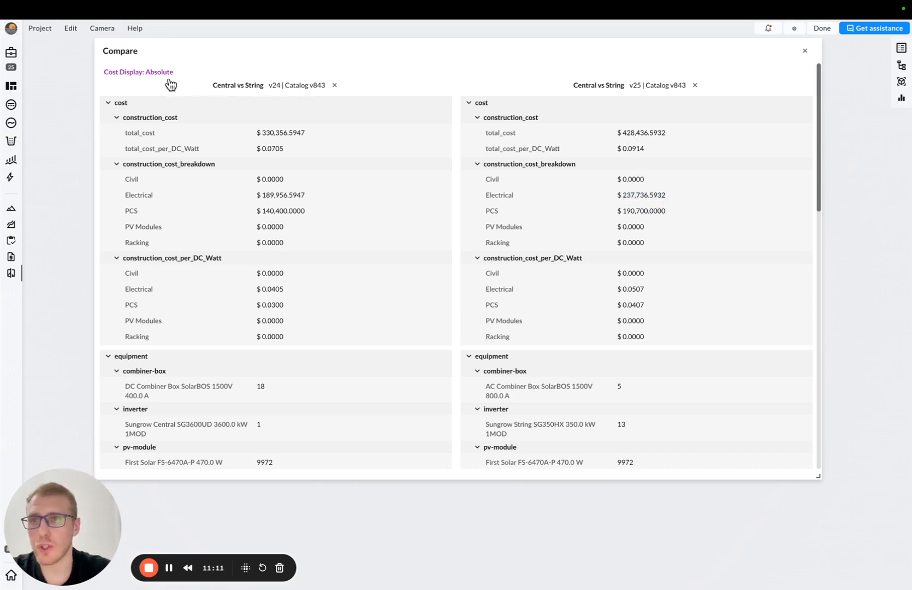
Show costs relative to version 24 (string version at 129.69%), then close the comparison.
left_click(138, 72)
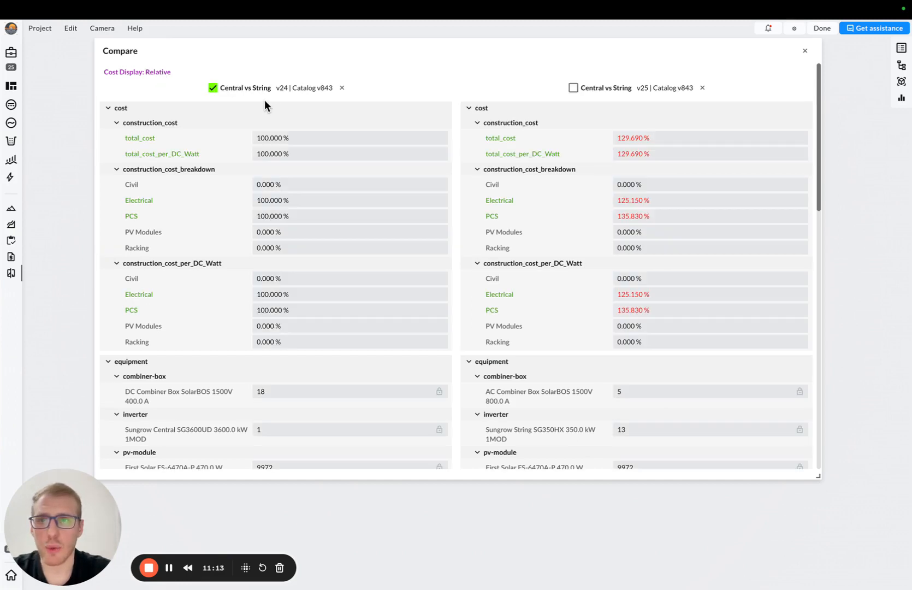
mouse_move(284, 216)
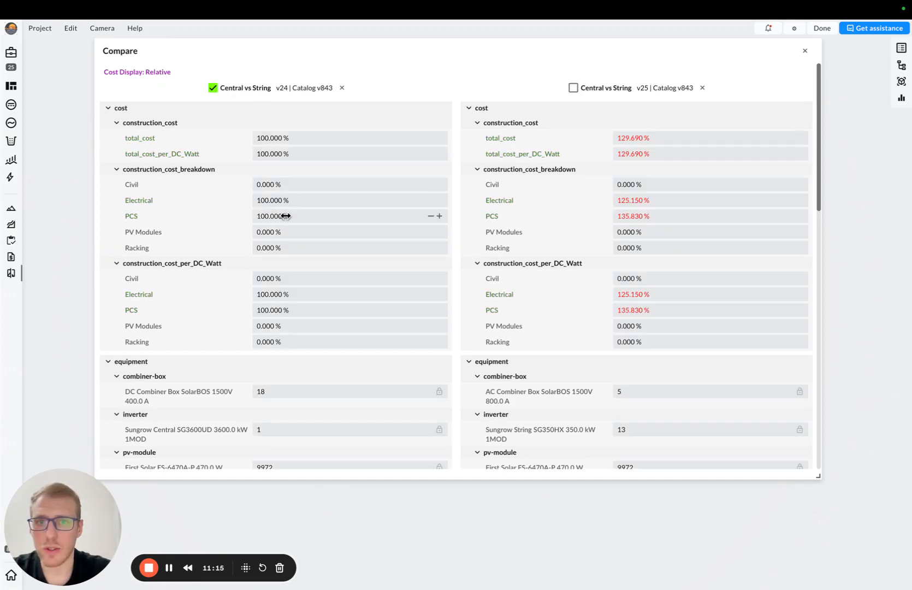
mouse_move(620, 200)
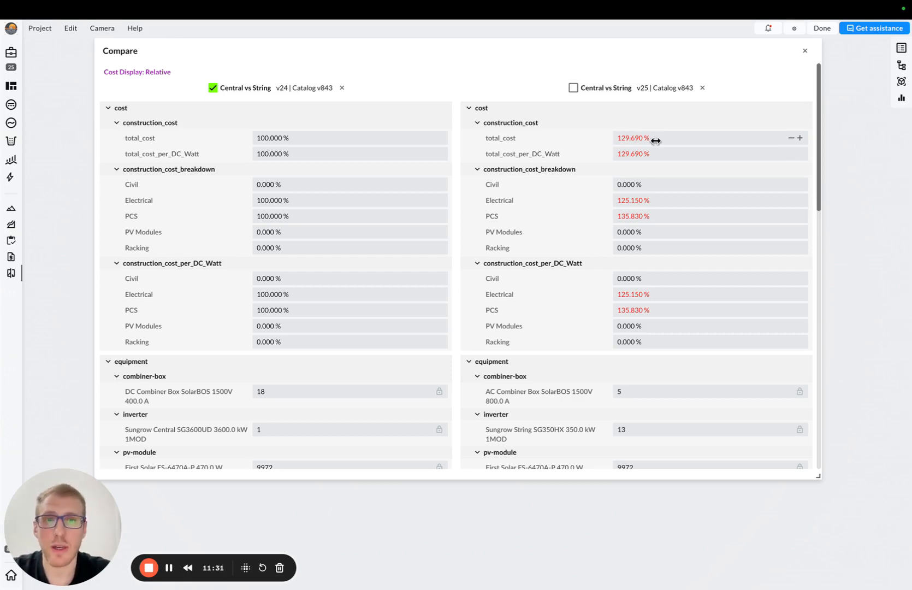
mouse_move(781, 72)
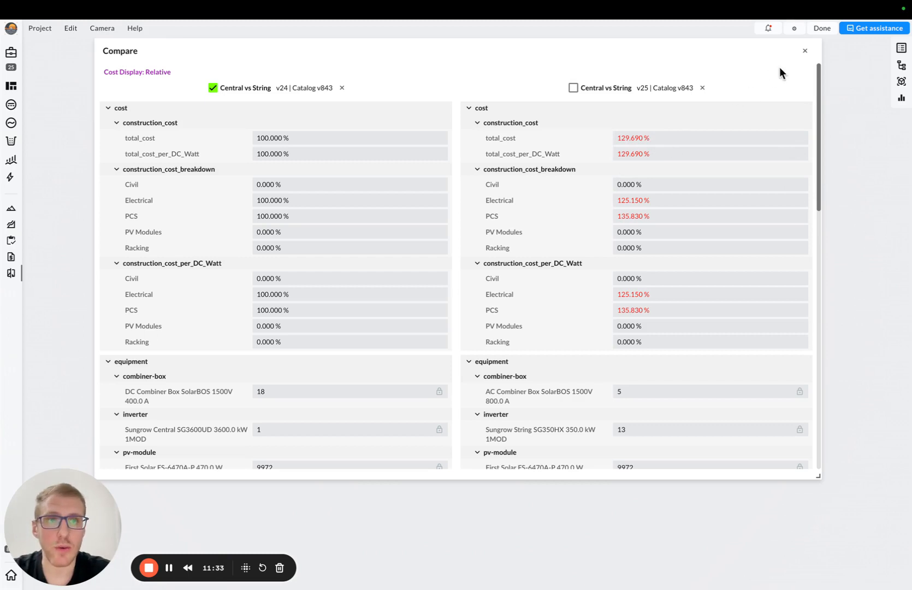
left_click(804, 51)
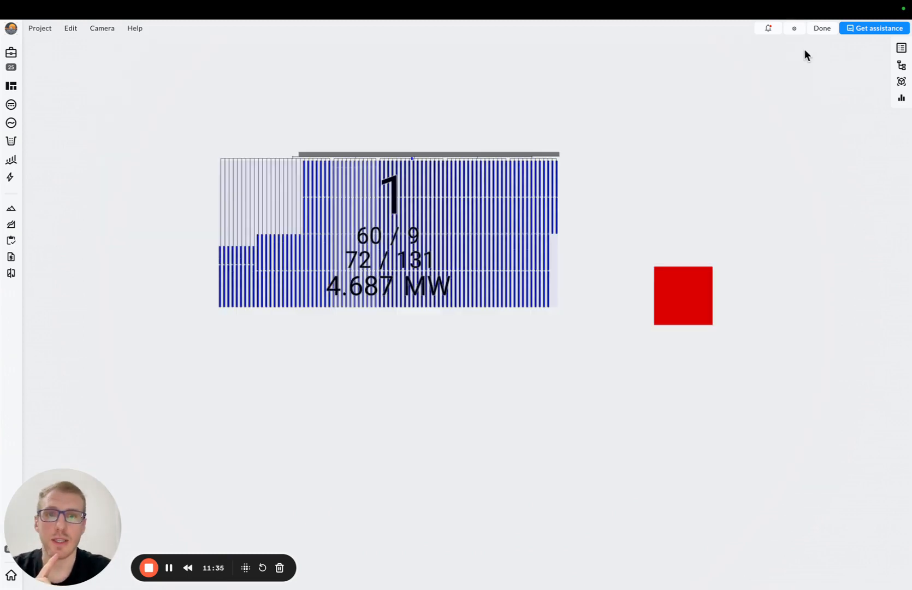
mouse_move(628, 226)
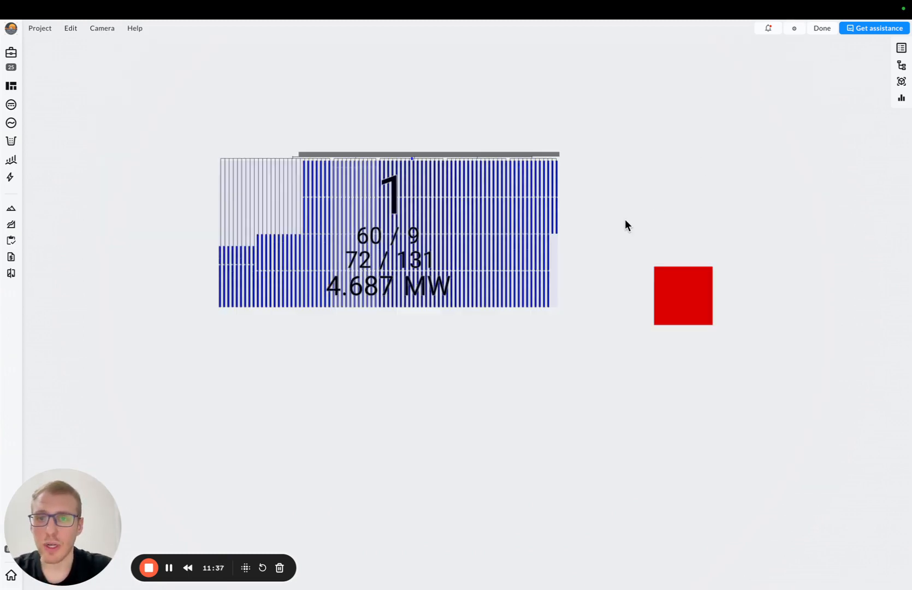